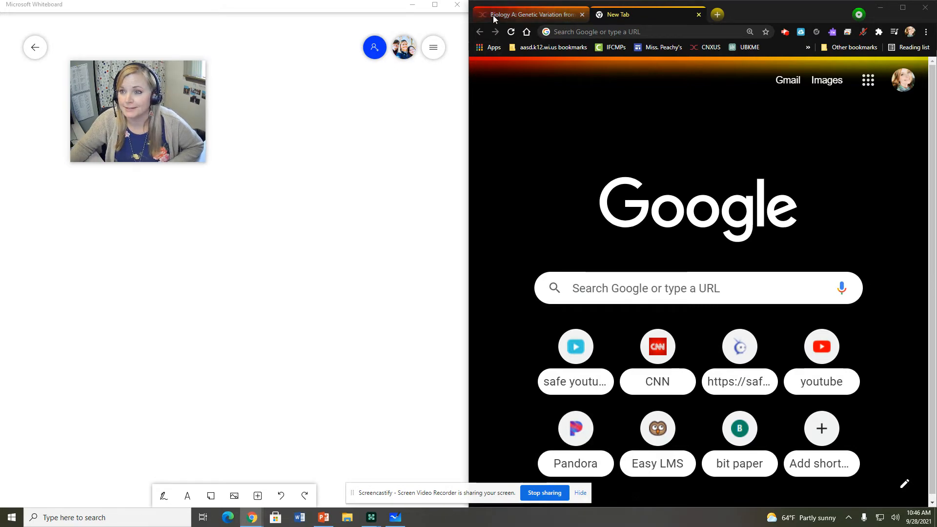
# Switch to the Biology A Connexus tab showing the Objective and Key Words page
pyautogui.click(529, 14)
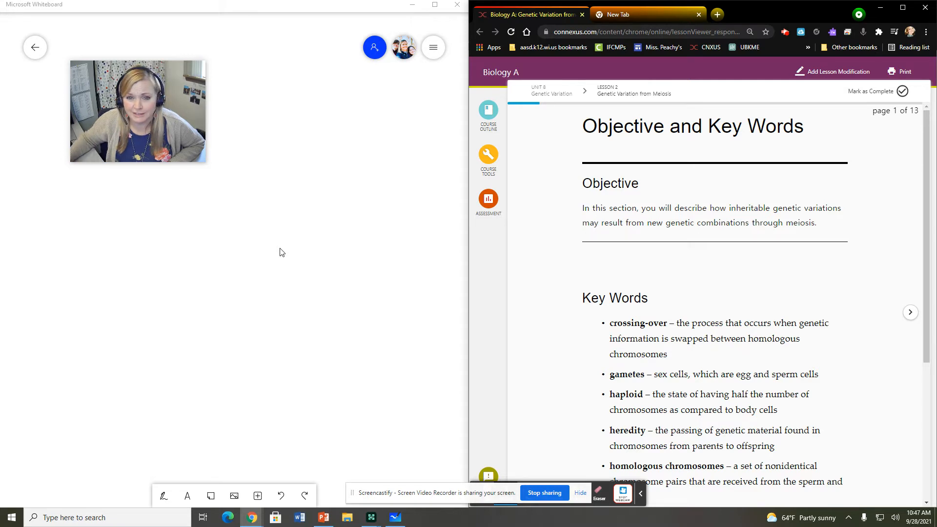
pyautogui.moveTo(255, 264)
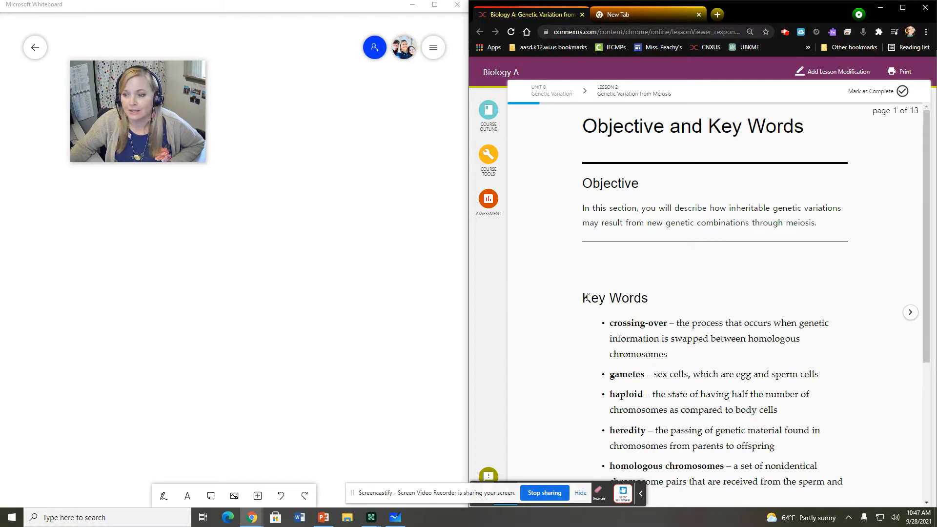
pyautogui.scroll(-3)
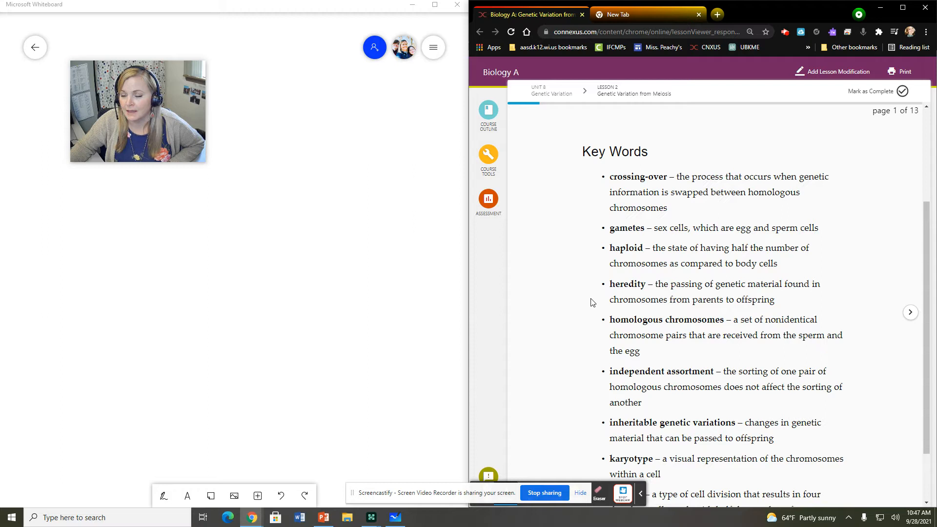
pyautogui.scroll(-3)
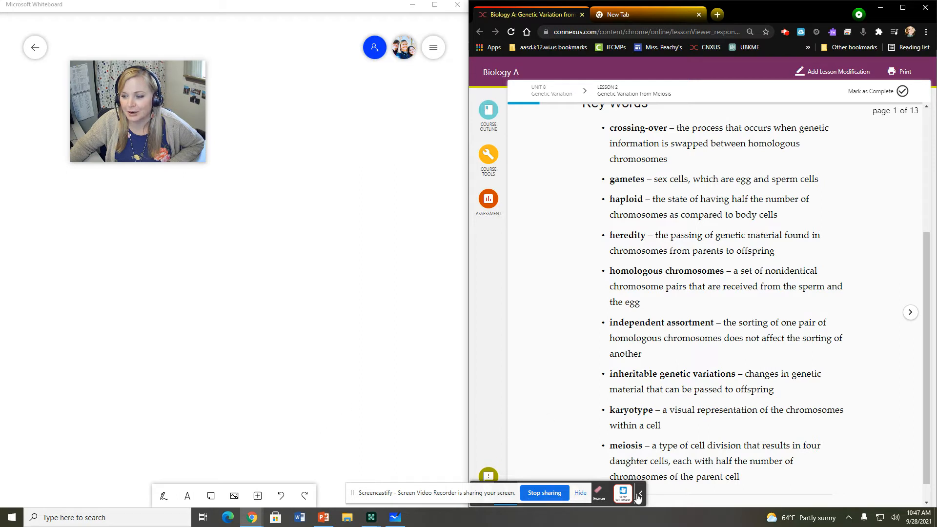
pyautogui.click(639, 497)
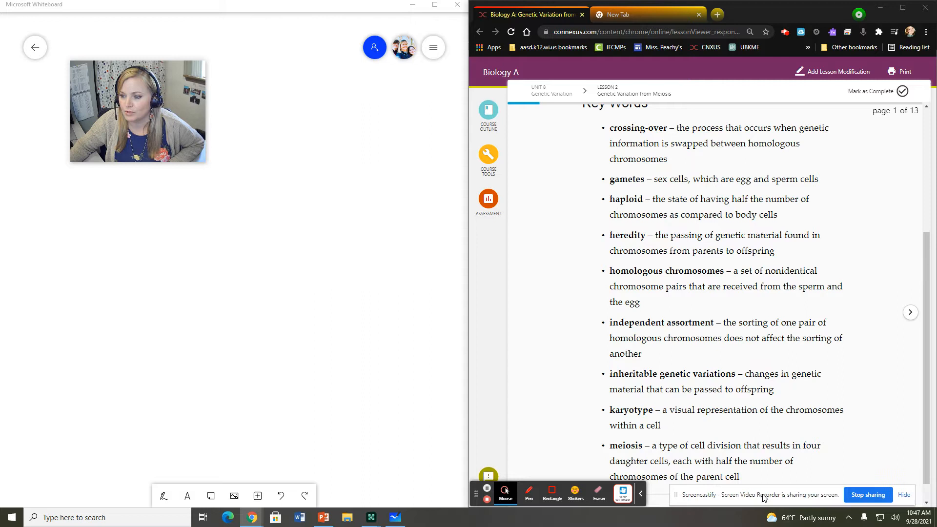
pyautogui.scroll(-3)
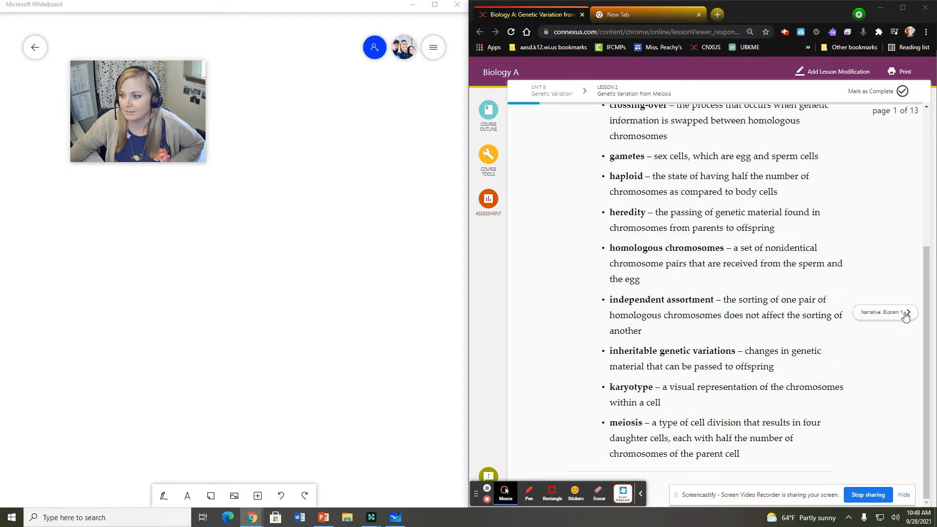
# Advance to page 2 and scroll down to the German shepherd heredity paragraph
pyautogui.click(910, 312)
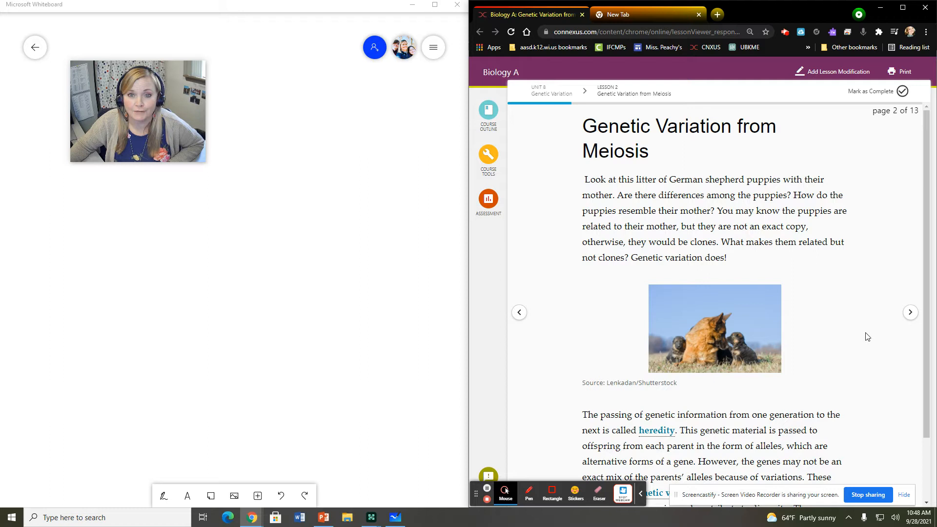
pyautogui.moveTo(683, 332)
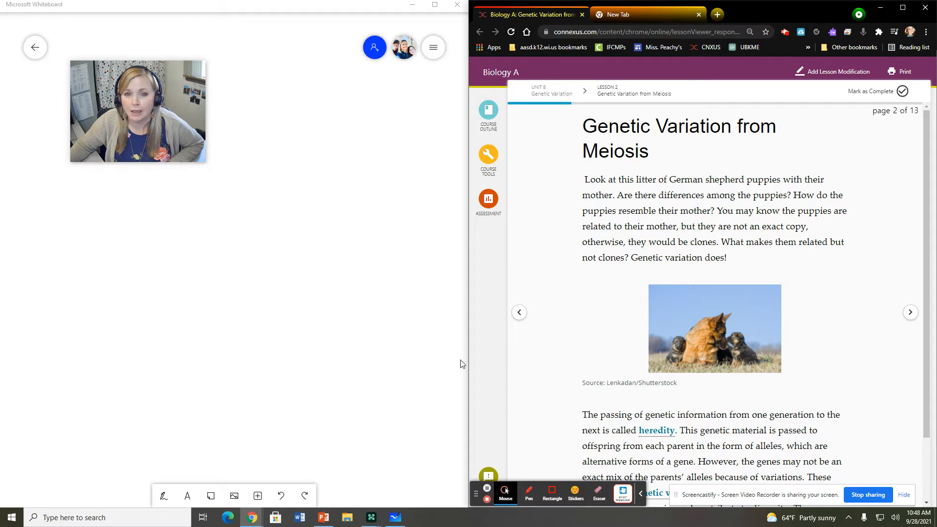
pyautogui.moveTo(453, 362)
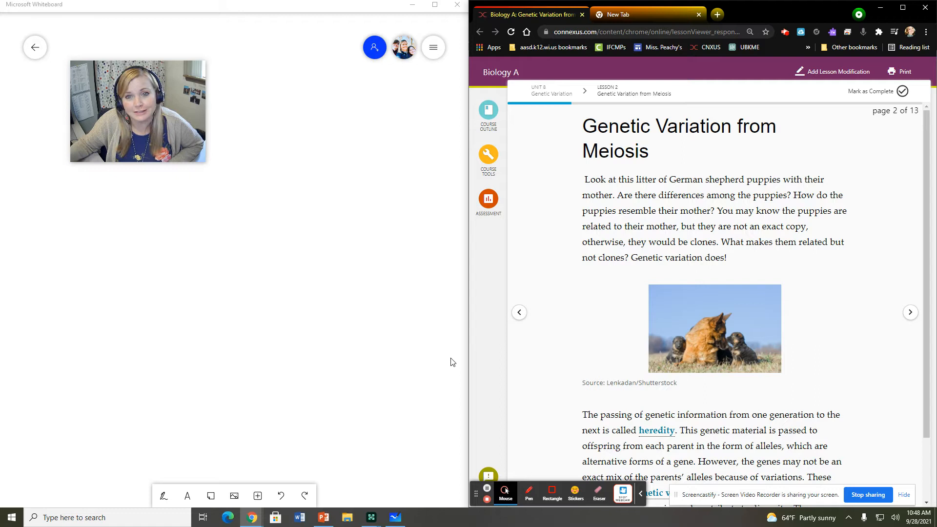
pyautogui.scroll(-3)
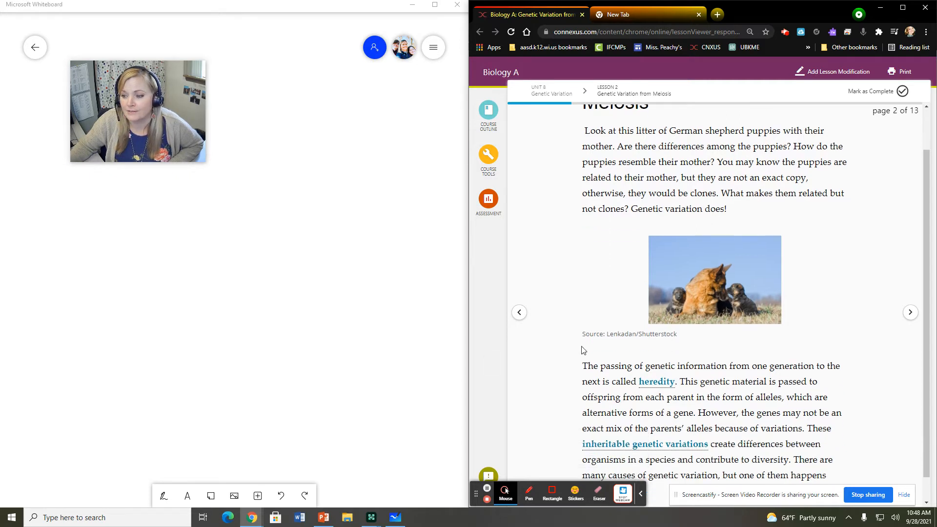
pyautogui.scroll(-3)
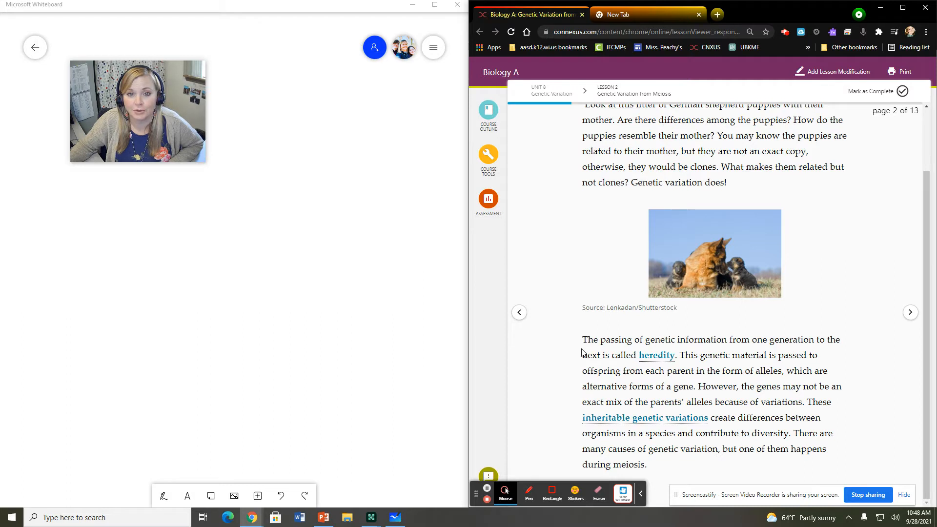
pyautogui.moveTo(573, 360)
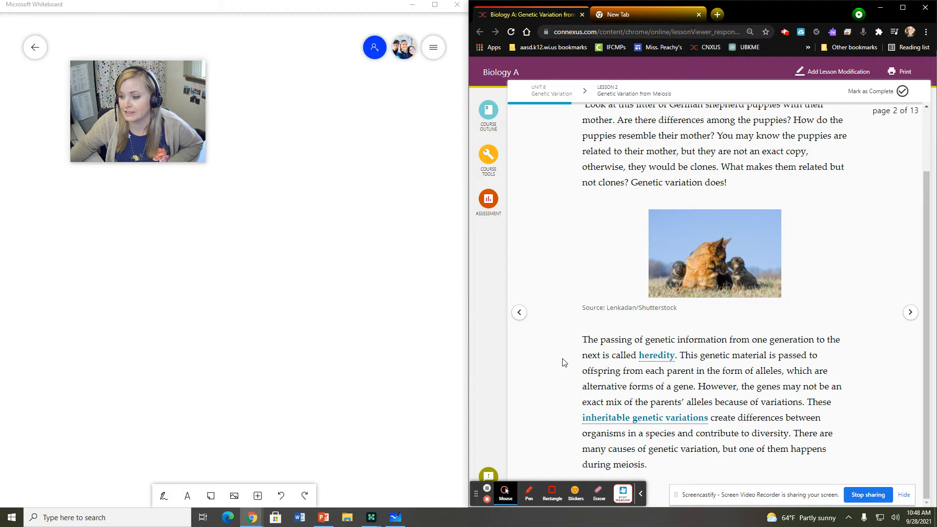
pyautogui.moveTo(900, 445)
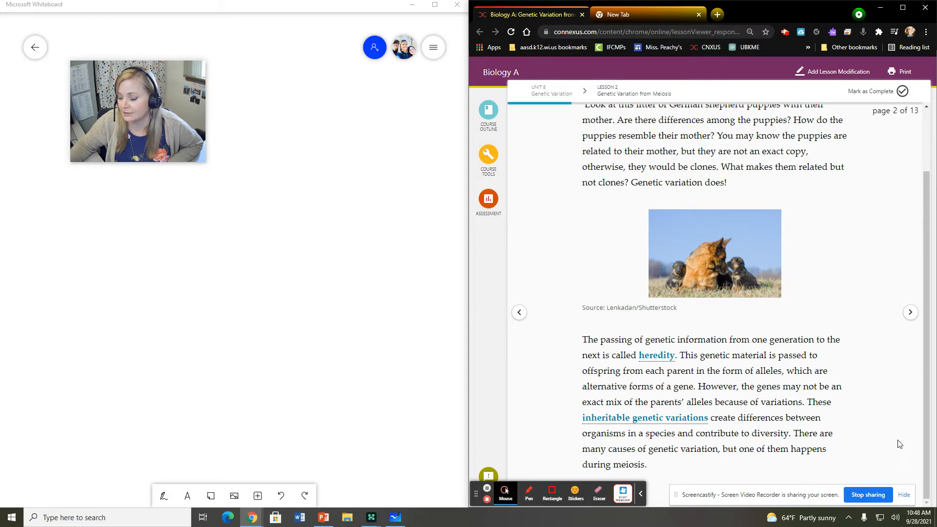
# Advance to page 3, What Is Meiosis?, and scroll past the video to the meiosis diagram
pyautogui.click(910, 312)
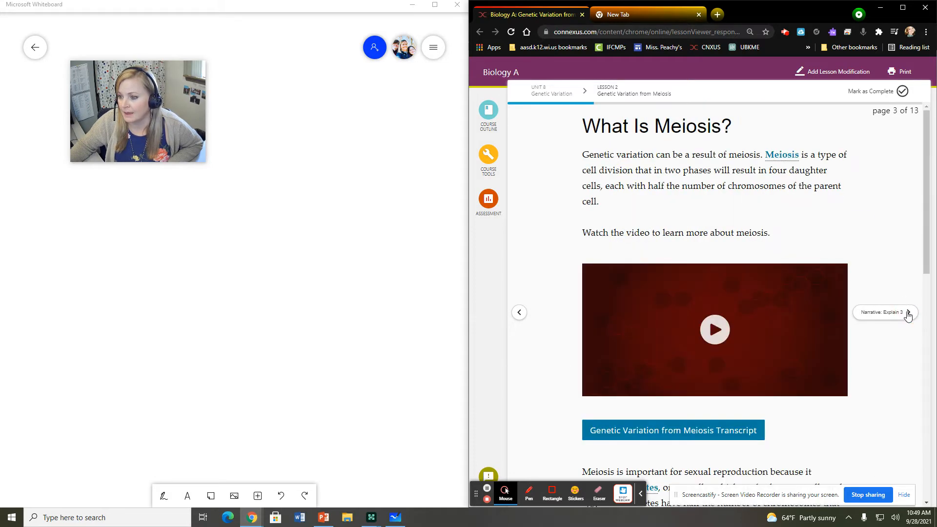
pyautogui.scroll(-3)
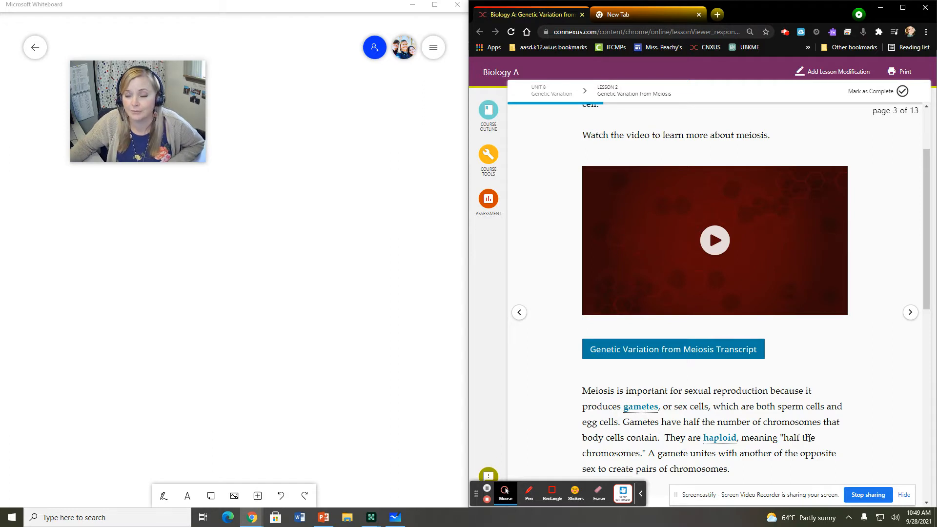
pyautogui.scroll(-3)
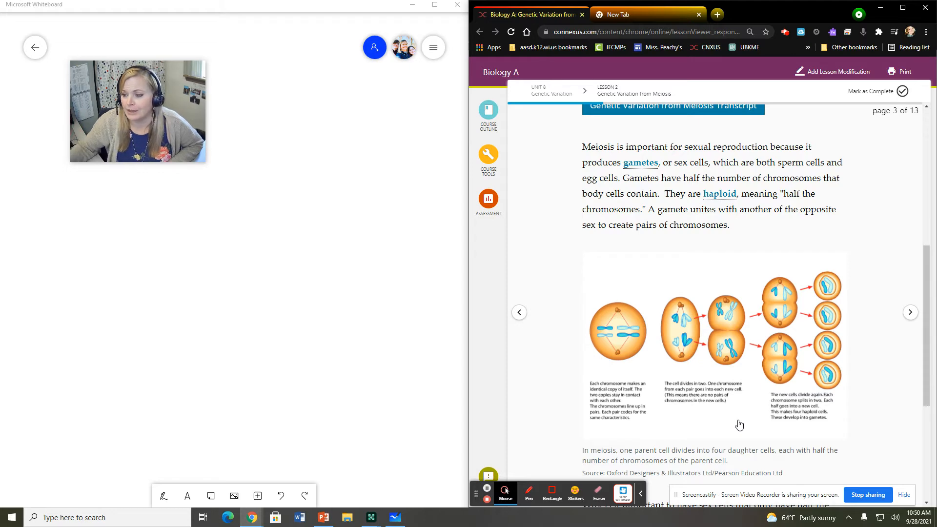
# Draw the branches from 92 down to the two 46 cells of M1
pyautogui.scroll(-3)
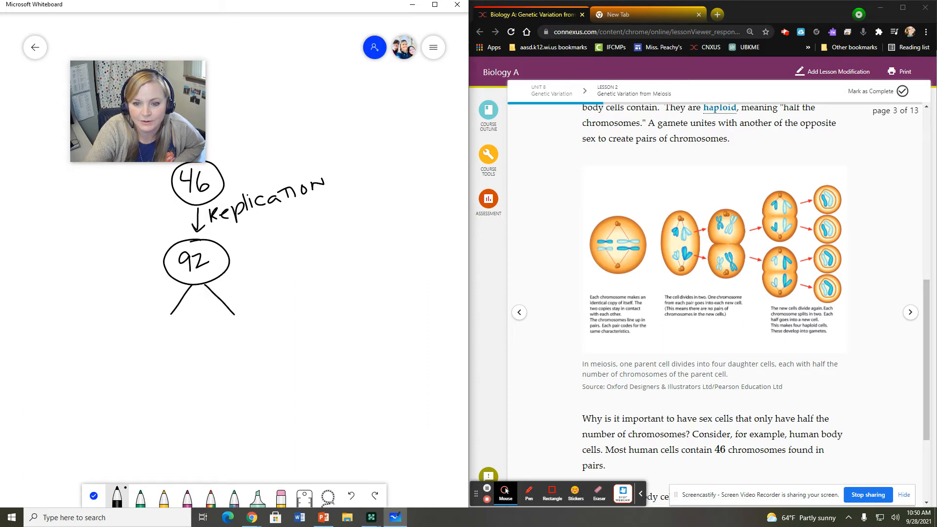
pyautogui.moveTo(144, 335); pyautogui.dragTo(191, 335)
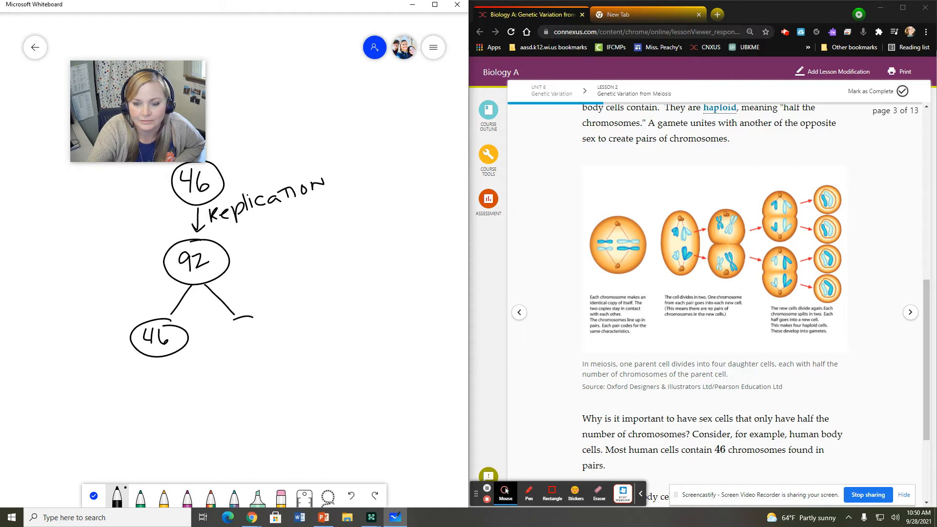
pyautogui.moveTo(227, 335); pyautogui.dragTo(275, 335)
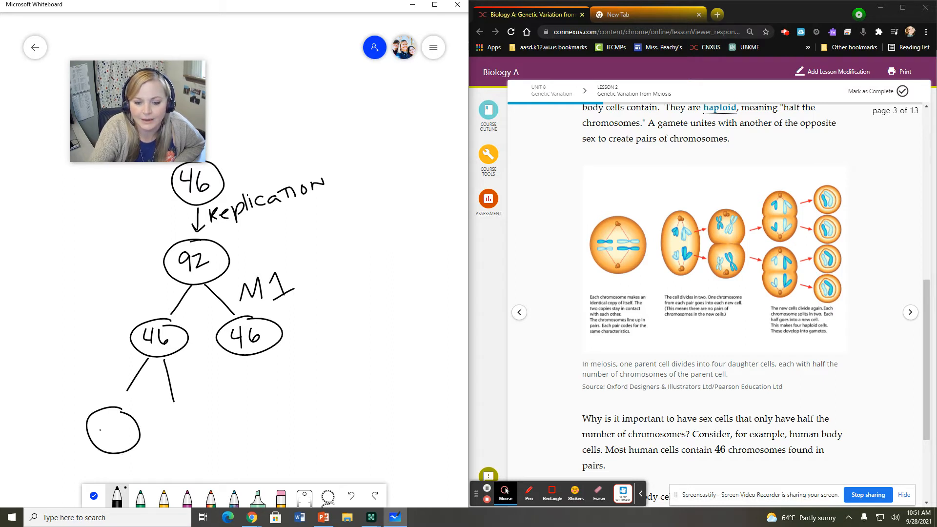
# Write 23 in the daughter cells and label the second division M2
pyautogui.write('23')
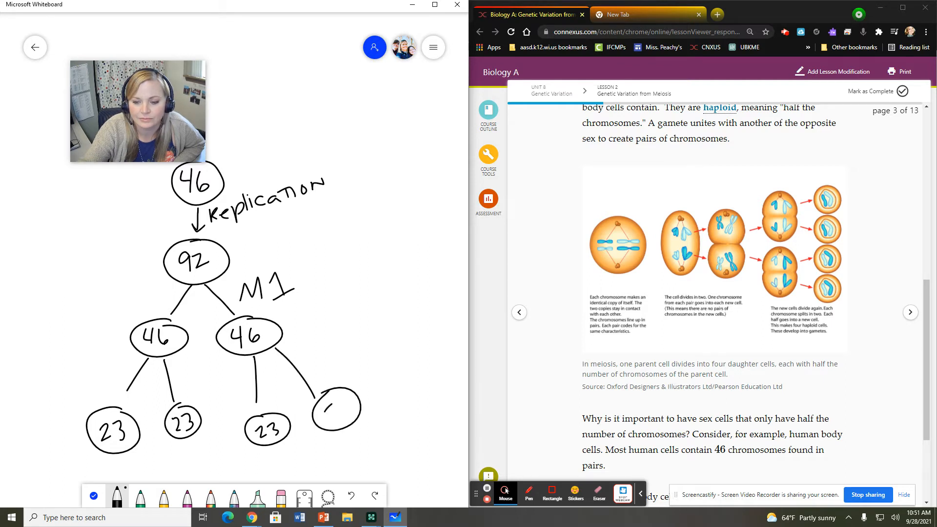
pyautogui.moveTo(335, 394); pyautogui.dragTo(338, 419)
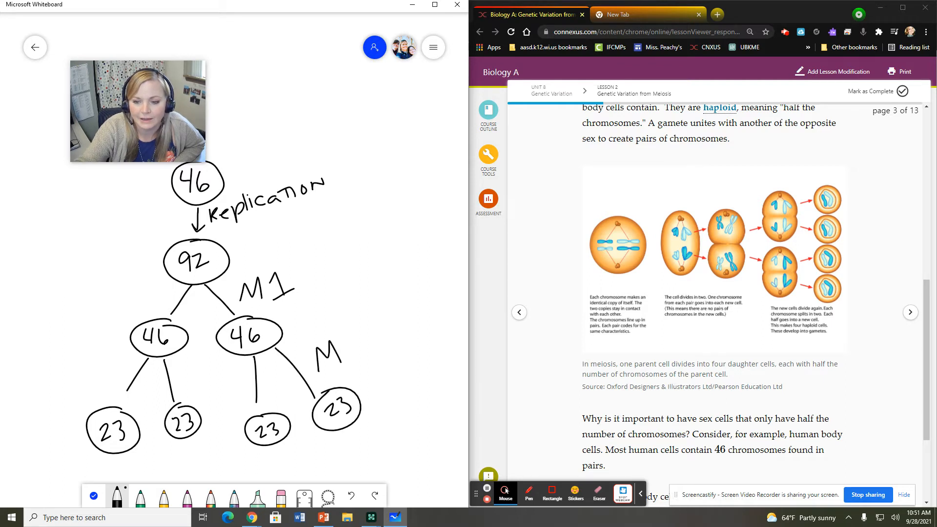
pyautogui.write('M2')
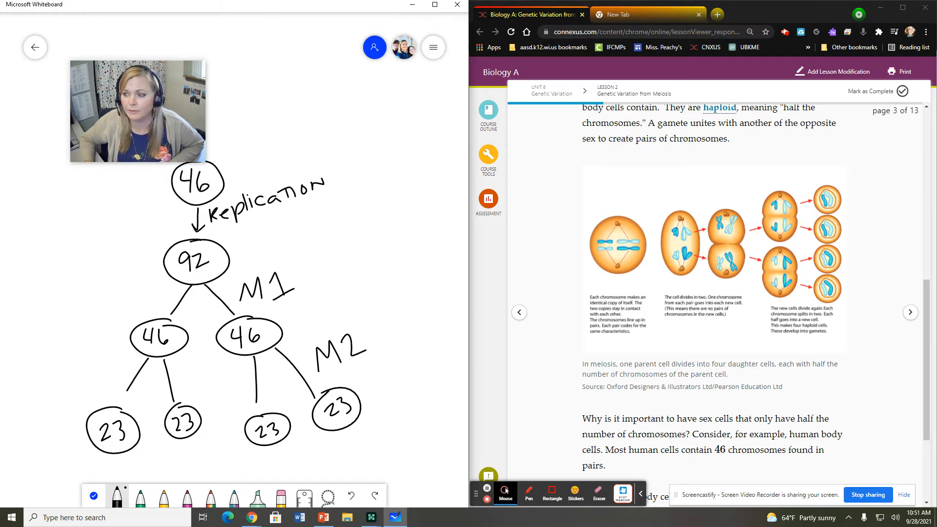
pyautogui.moveTo(858, 407)
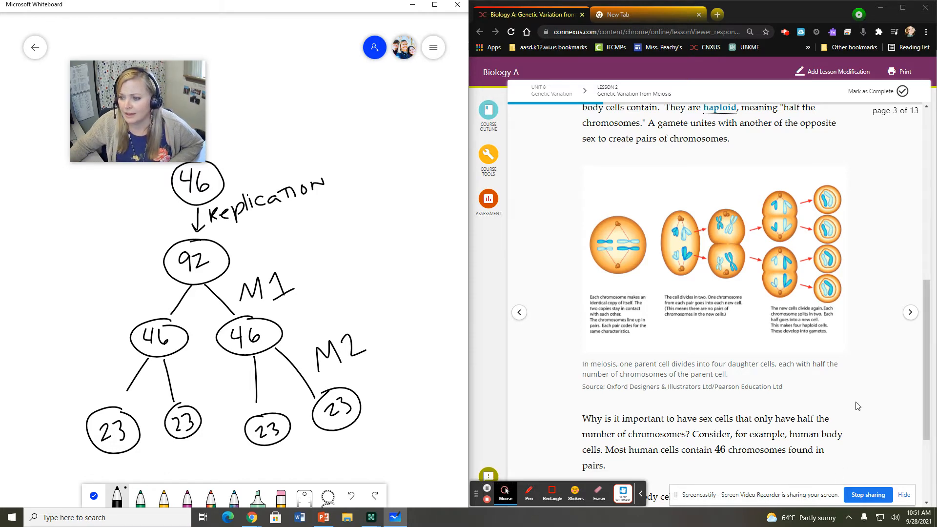
# Advance to page 4, Variations During Meiosis, and scroll to the Crossing-Over diagram
pyautogui.click(911, 312)
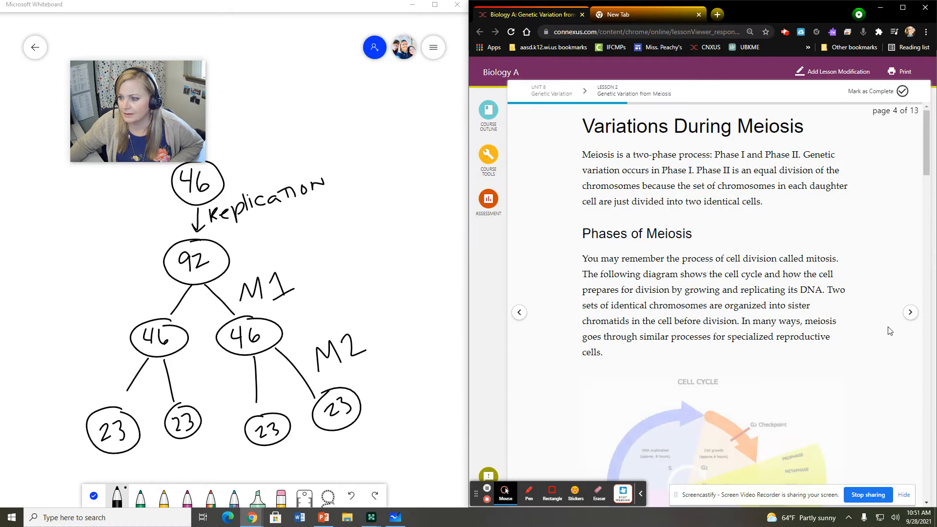
pyautogui.scroll(-3)
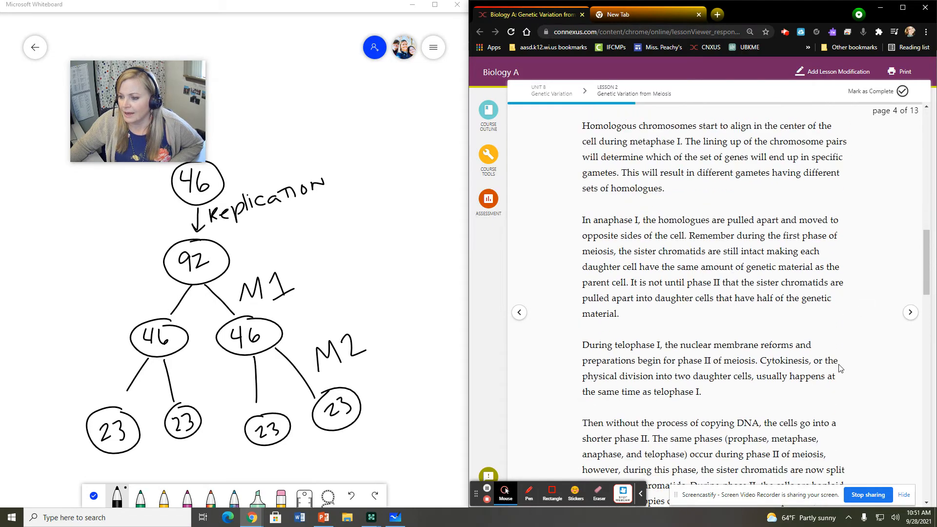
pyautogui.scroll(-3)
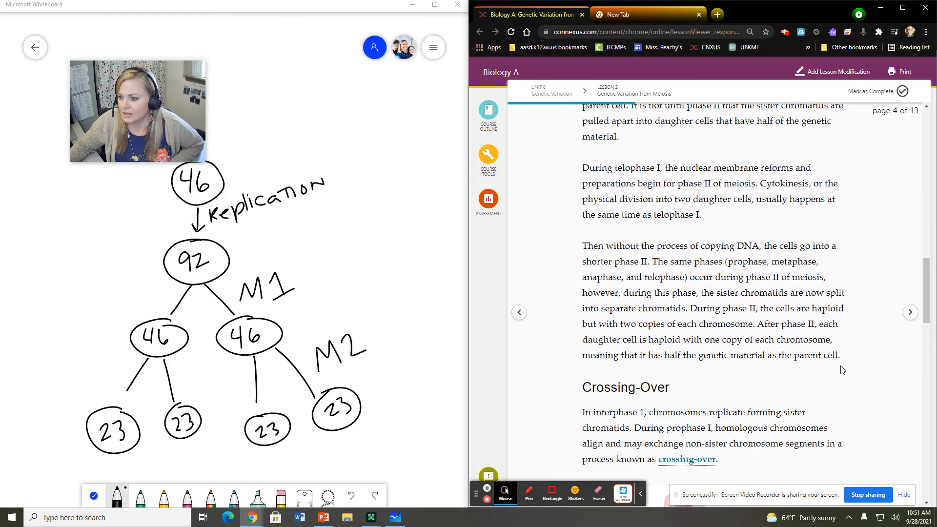
pyautogui.scroll(-3)
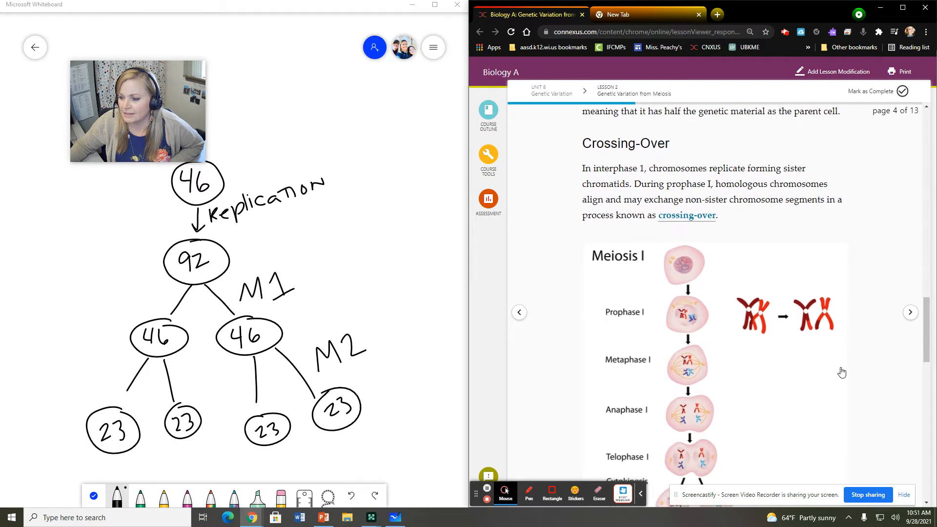
pyautogui.scroll(-3)
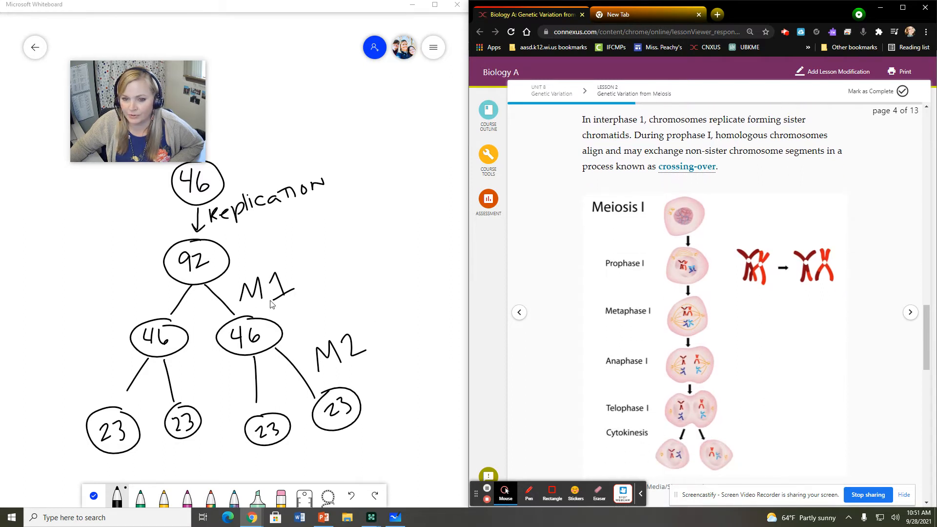
pyautogui.moveTo(205, 251)
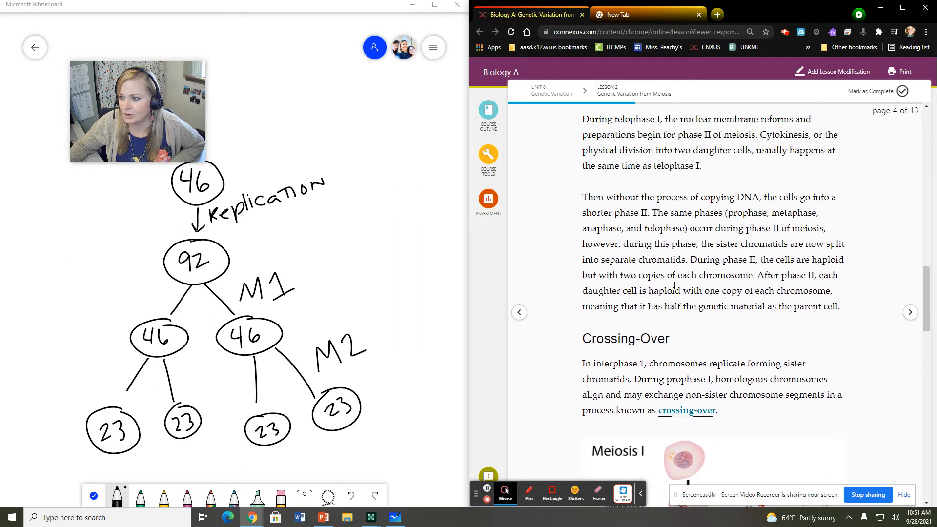
pyautogui.scroll(3)
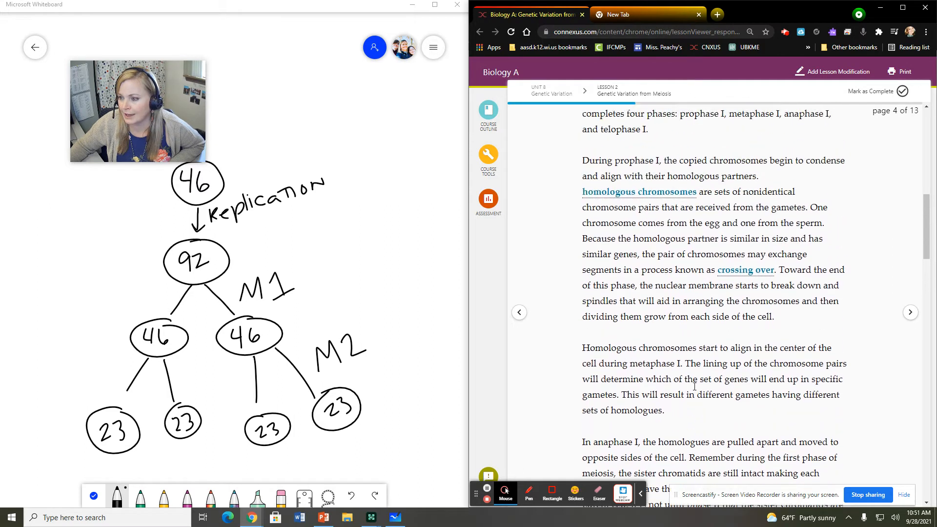
pyautogui.scroll(-3)
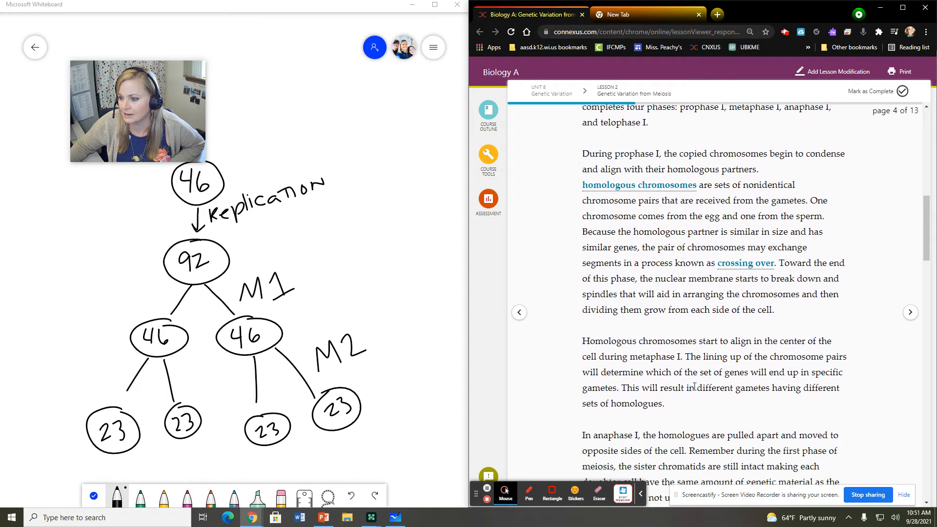
pyautogui.scroll(-3)
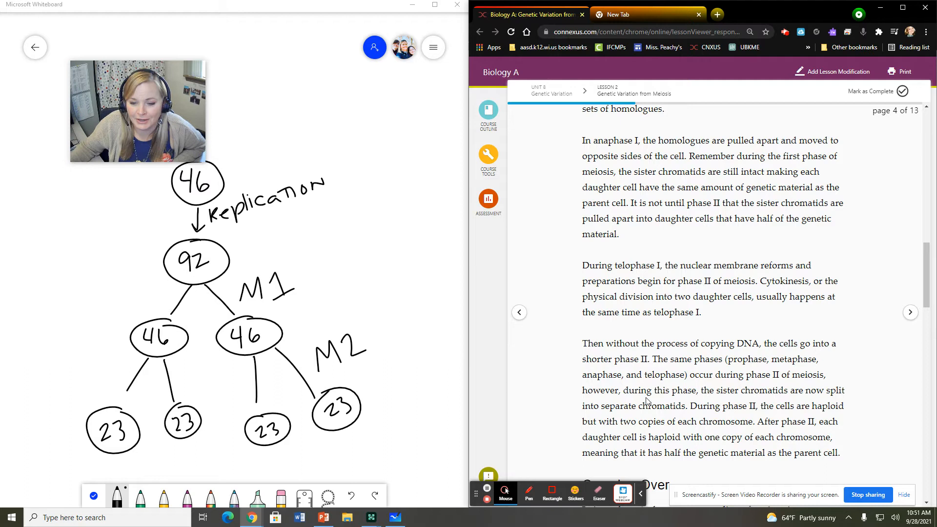
# Clear the old diagram and draw a cell with a nucleus holding a yellow X chromosome
pyautogui.moveTo(359, 392); pyautogui.dragTo(397, 387)
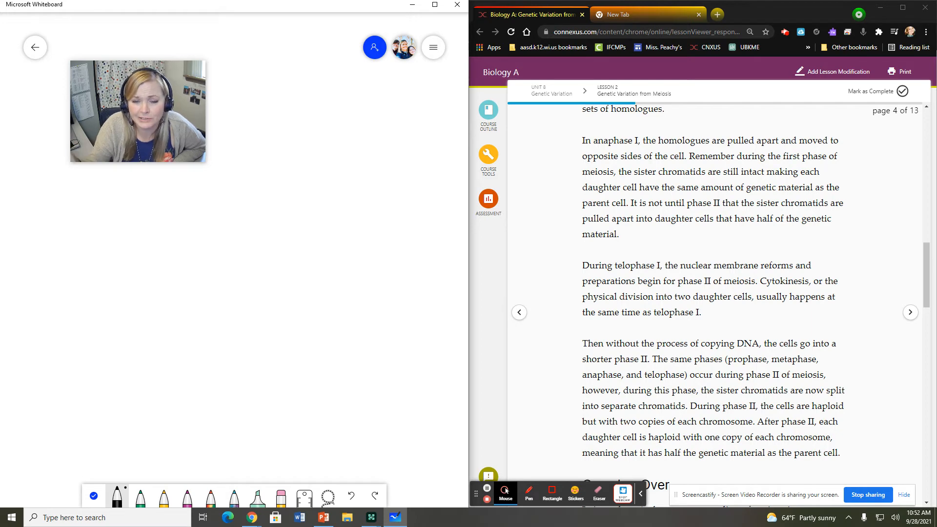
pyautogui.moveTo(214, 211); pyautogui.dragTo(110, 330)
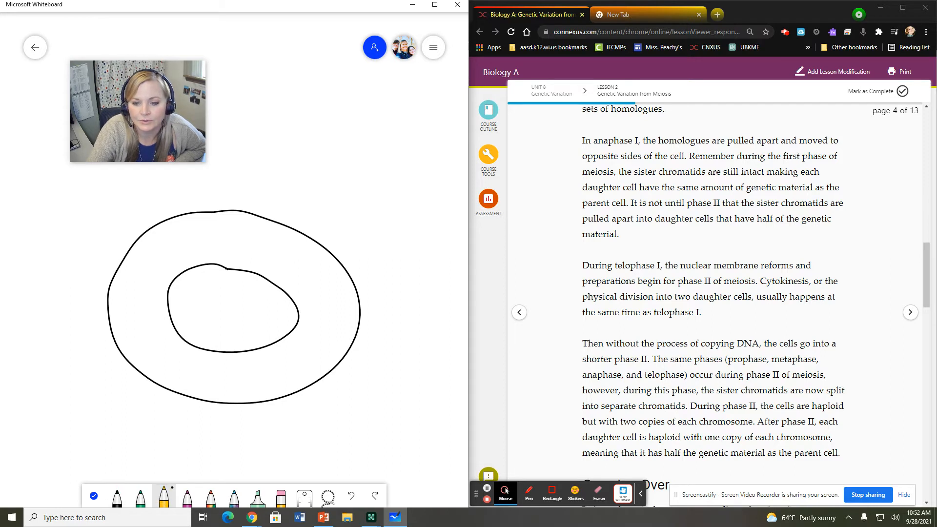
pyautogui.moveTo(203, 293); pyautogui.dragTo(186, 329)
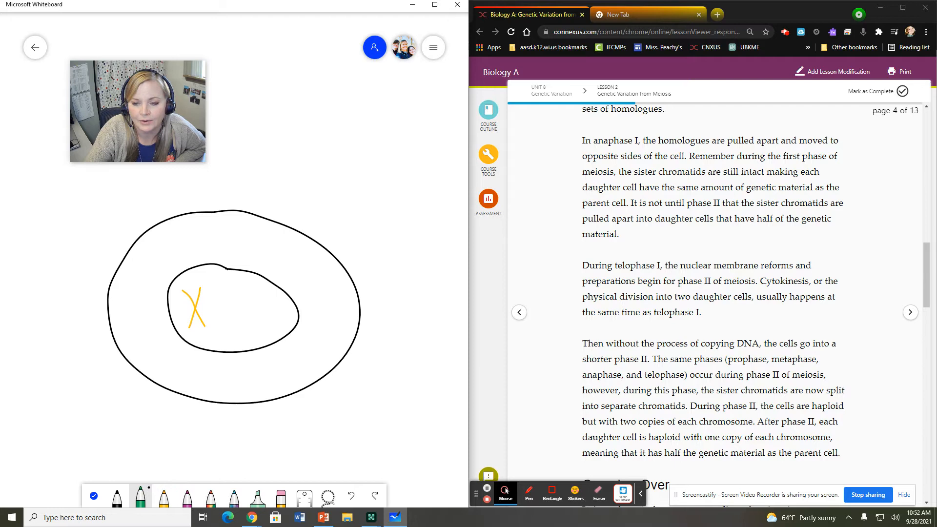
pyautogui.scroll(-3)
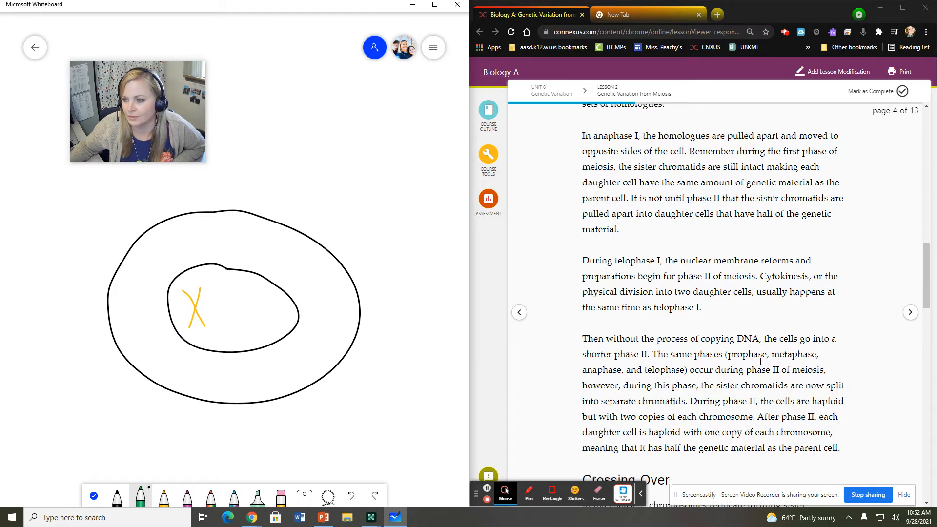
pyautogui.scroll(-3)
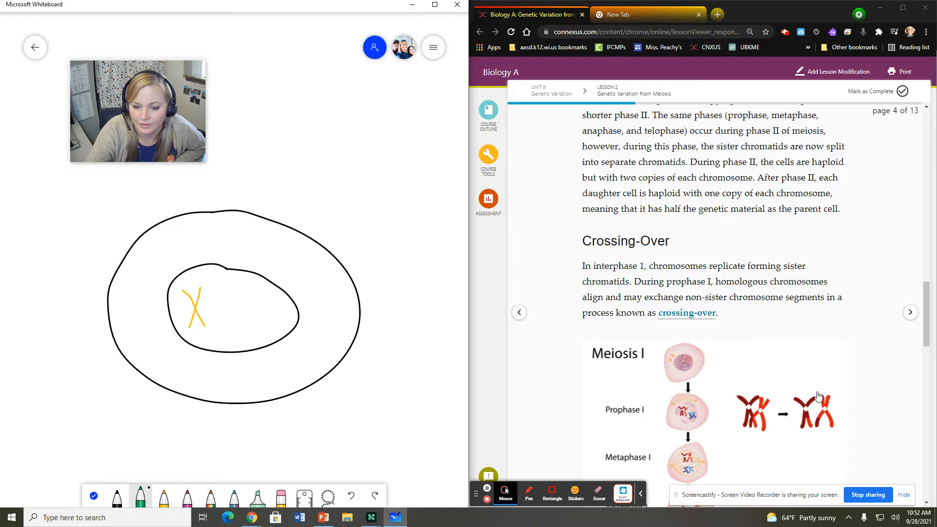
# Draw a purple chromosome beside the yellow one, then a green arrow pointing at it
pyautogui.moveTo(201, 293); pyautogui.dragTo(210, 325)
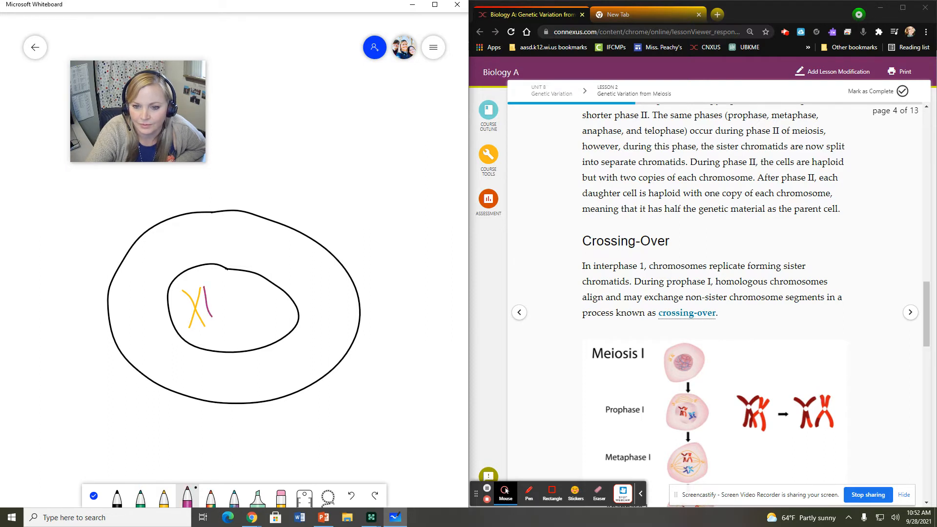
pyautogui.moveTo(219, 281); pyautogui.dragTo(209, 335)
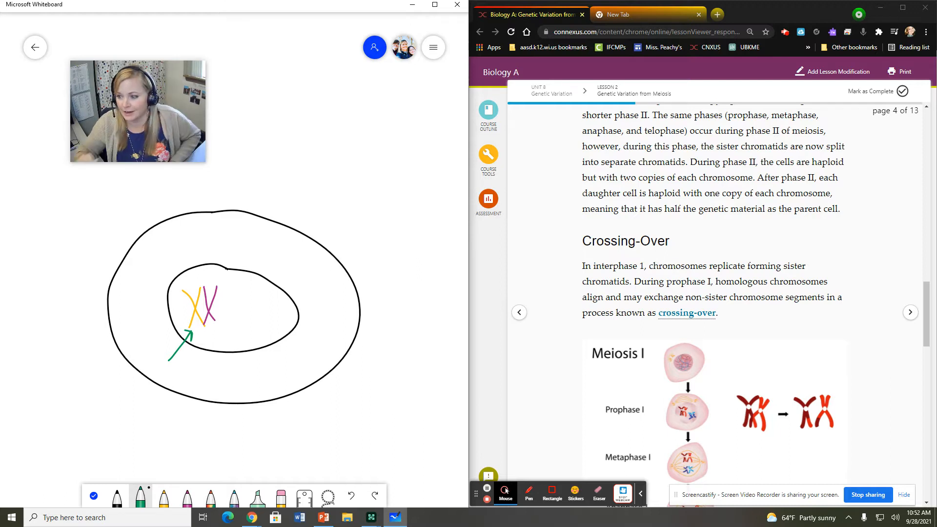
pyautogui.moveTo(487, 393)
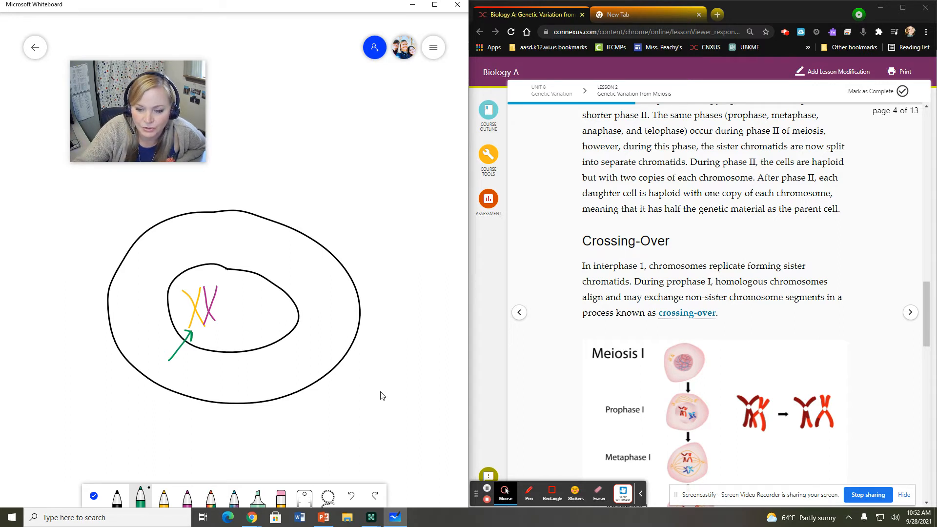
pyautogui.click(187, 497)
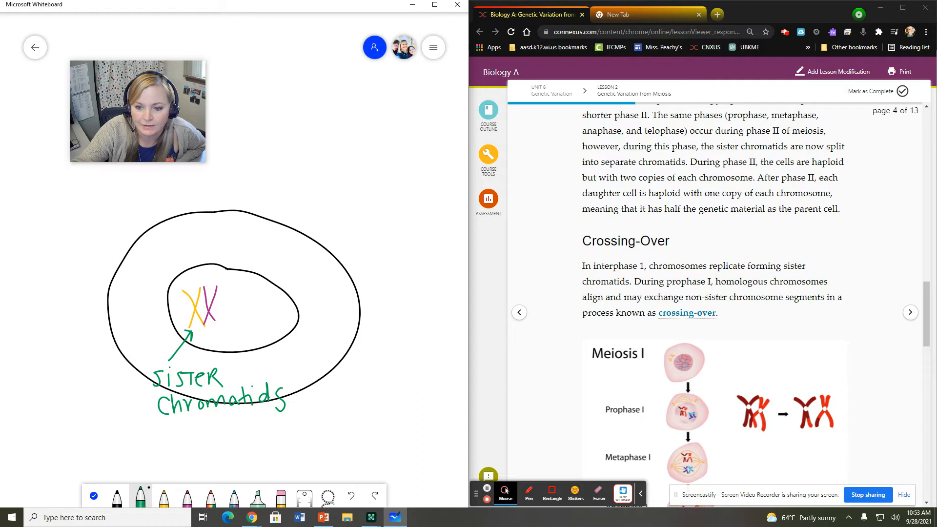
pyautogui.moveTo(269, 358); pyautogui.dragTo(221, 311)
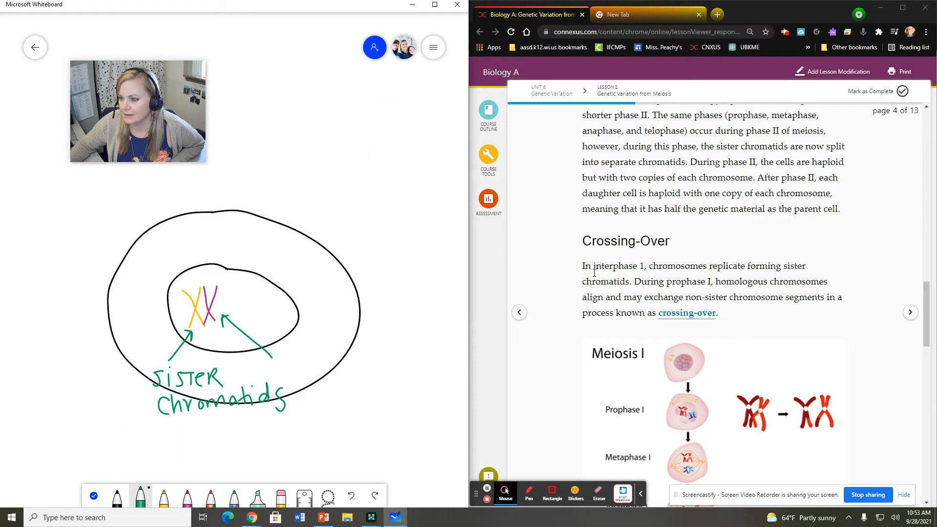
pyautogui.scroll(-3)
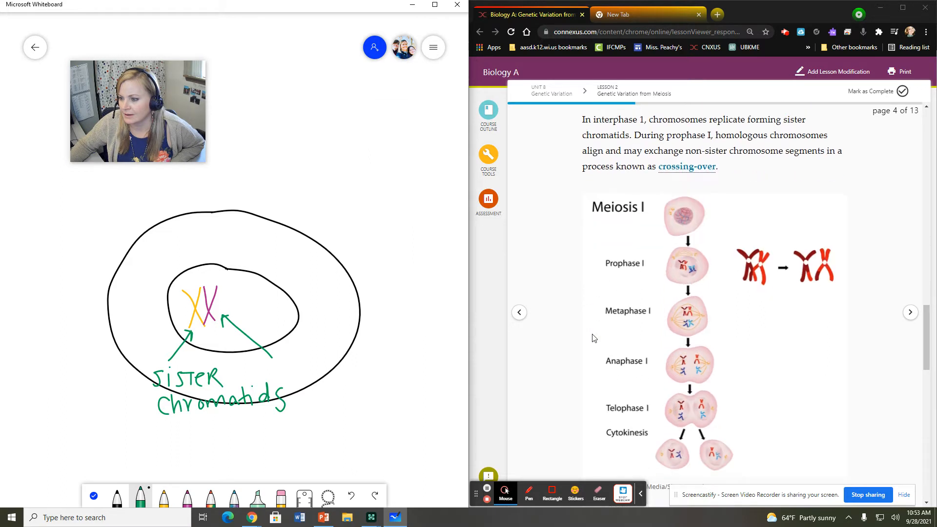
pyautogui.scroll(-3)
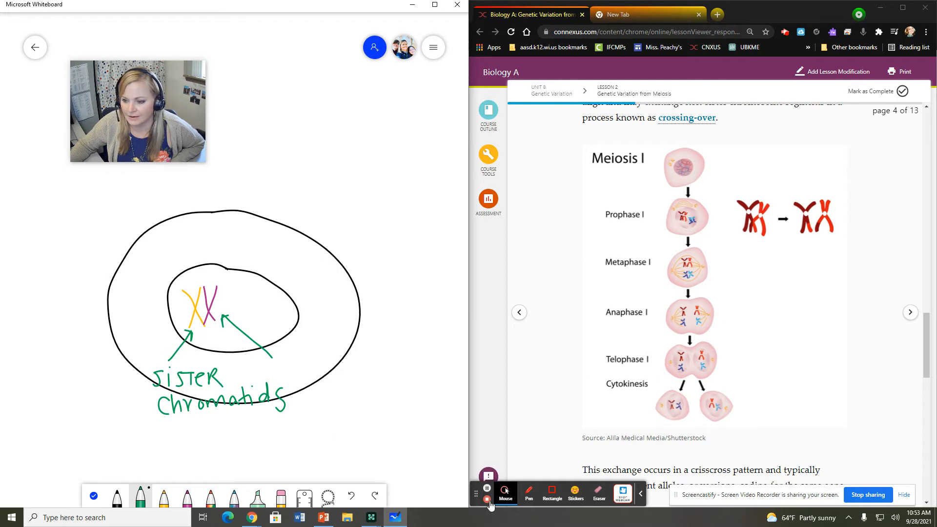
pyautogui.scroll(-3)
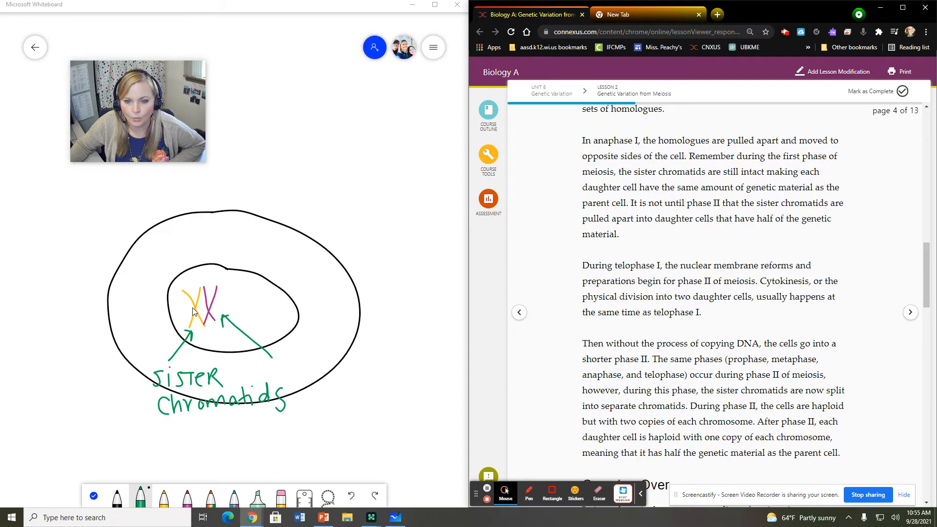
pyautogui.moveTo(189, 329)
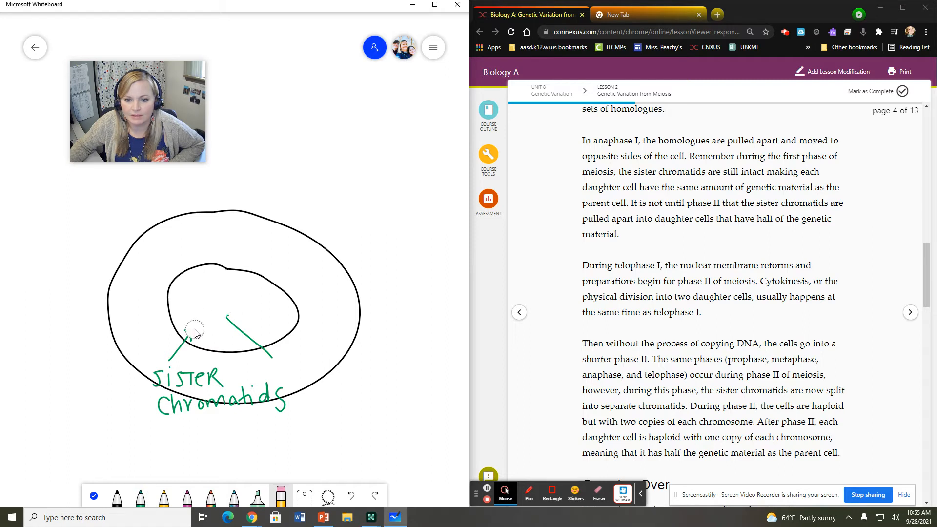
# Erase the chromosomes and labels, then clear the whole canvas
pyautogui.moveTo(197, 332); pyautogui.dragTo(227, 397)
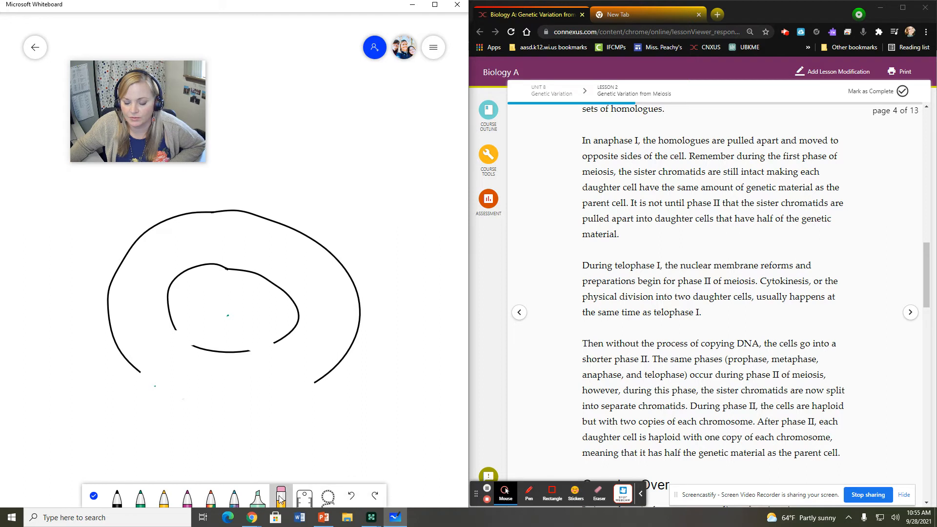
pyautogui.click(281, 498)
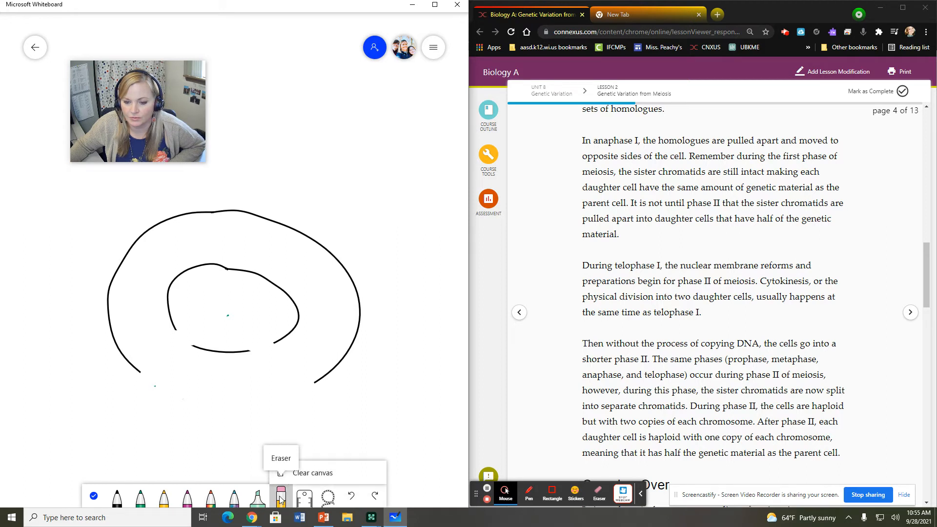
pyautogui.click(312, 473)
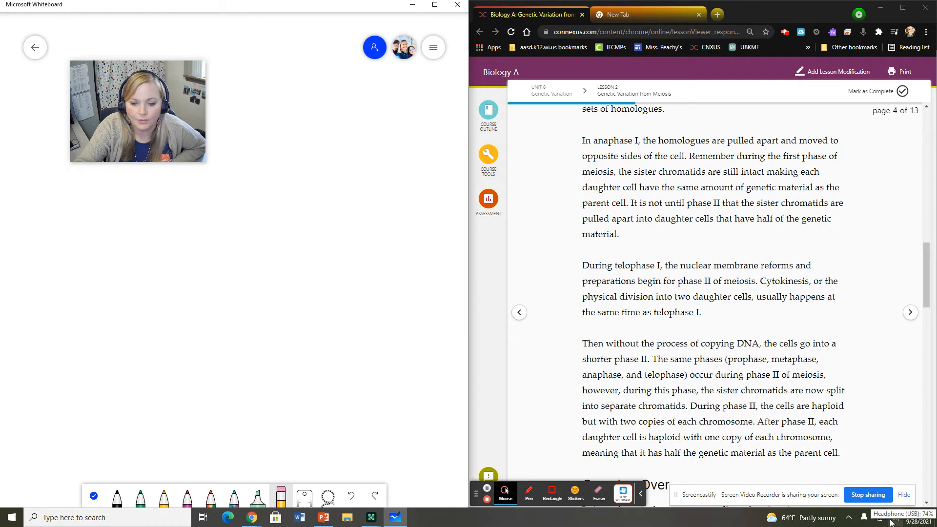
# Draw a cell with a nucleus containing a purple chromosome and a yellow one beside it
pyautogui.moveTo(202, 195); pyautogui.dragTo(242, 433)
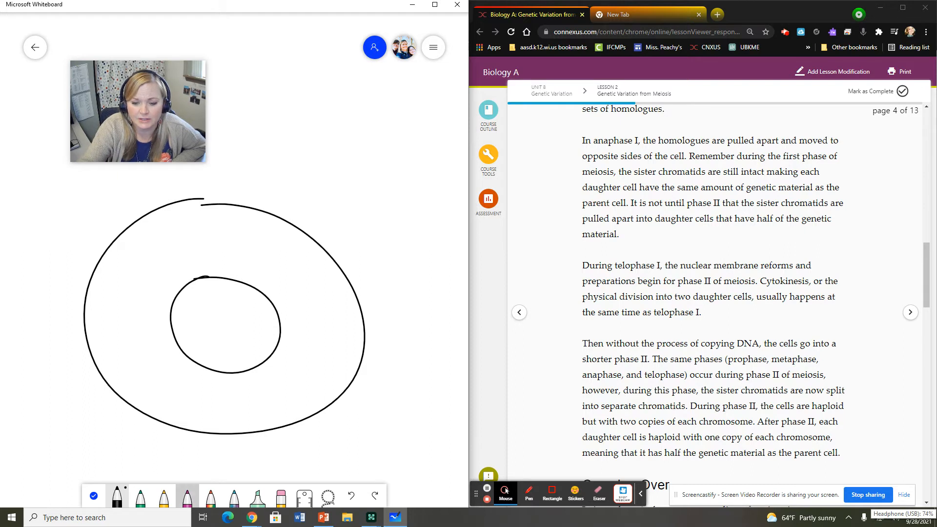
pyautogui.moveTo(195, 306); pyautogui.dragTo(195, 344)
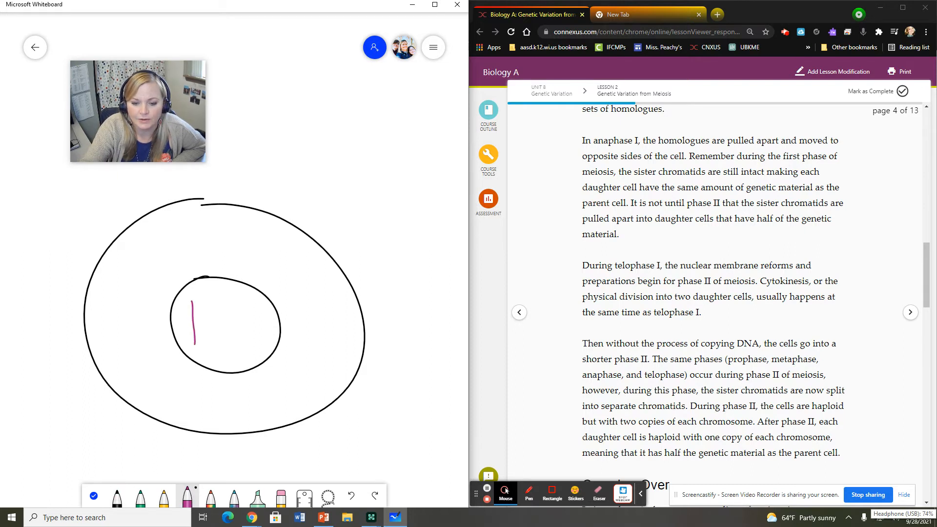
pyautogui.moveTo(206, 308); pyautogui.dragTo(209, 347)
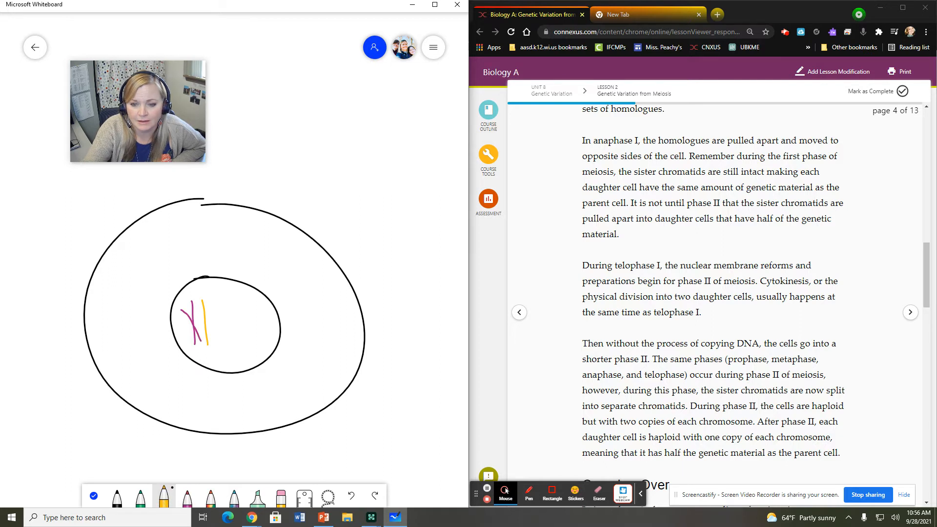
# Reduce the chromosomes to single strands, then add crossing copies making overlapping replicated X shapes
pyautogui.moveTo(206, 311); pyautogui.dragTo(221, 338)
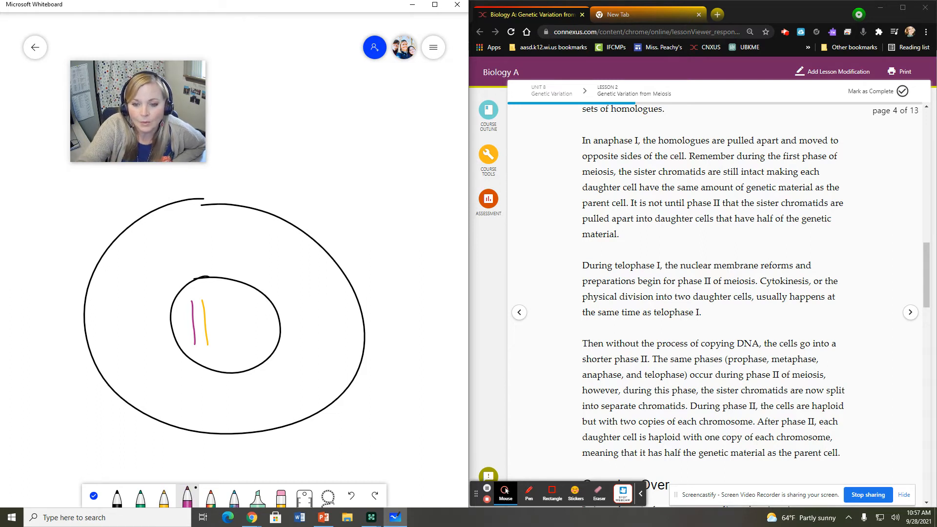
pyautogui.moveTo(203, 299); pyautogui.dragTo(192, 344)
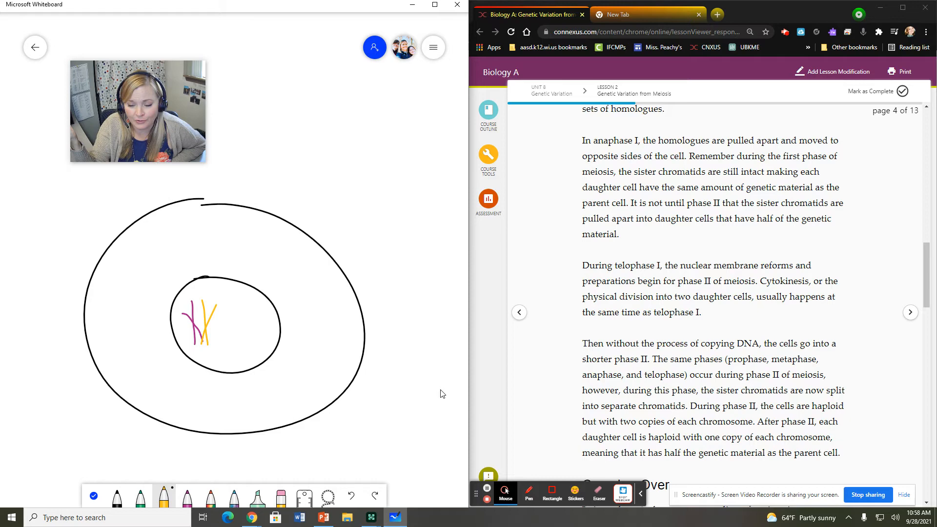
pyautogui.moveTo(68, 509)
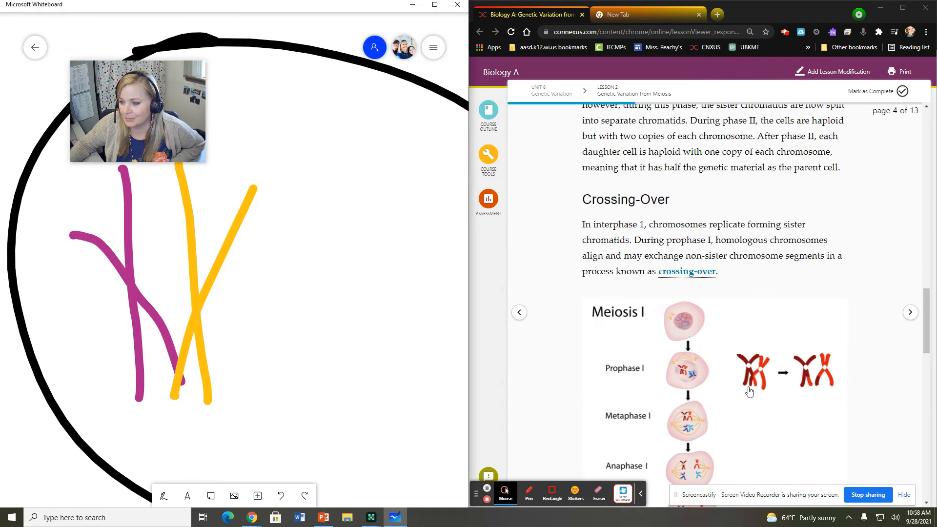
pyautogui.scroll(-3)
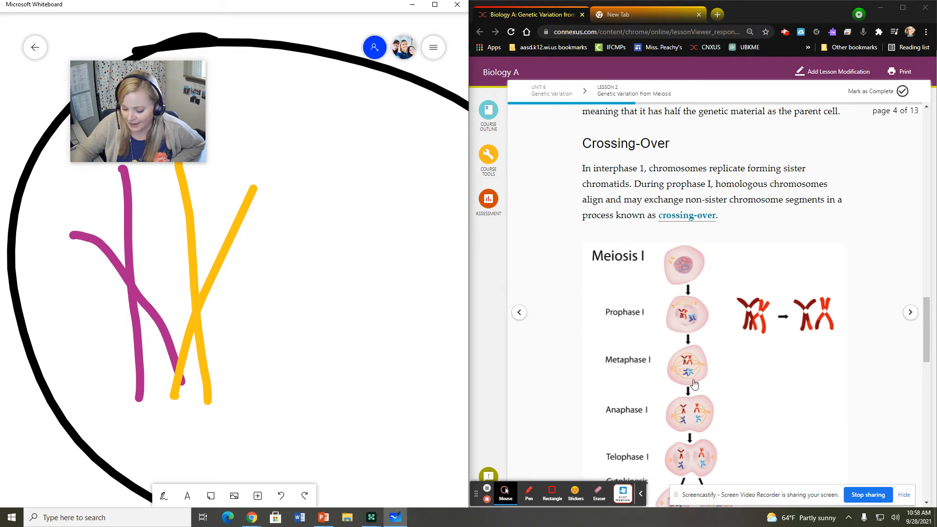
pyautogui.moveTo(905, 455)
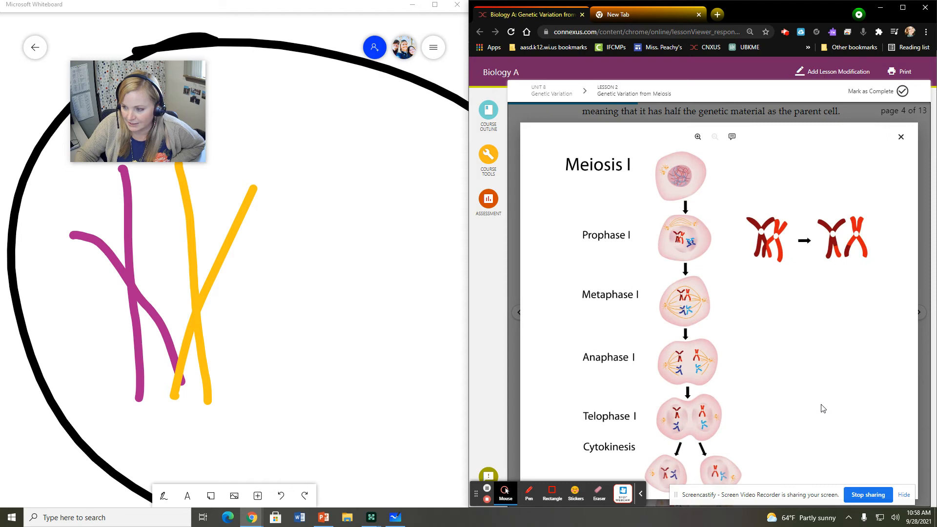
pyautogui.scroll(-3)
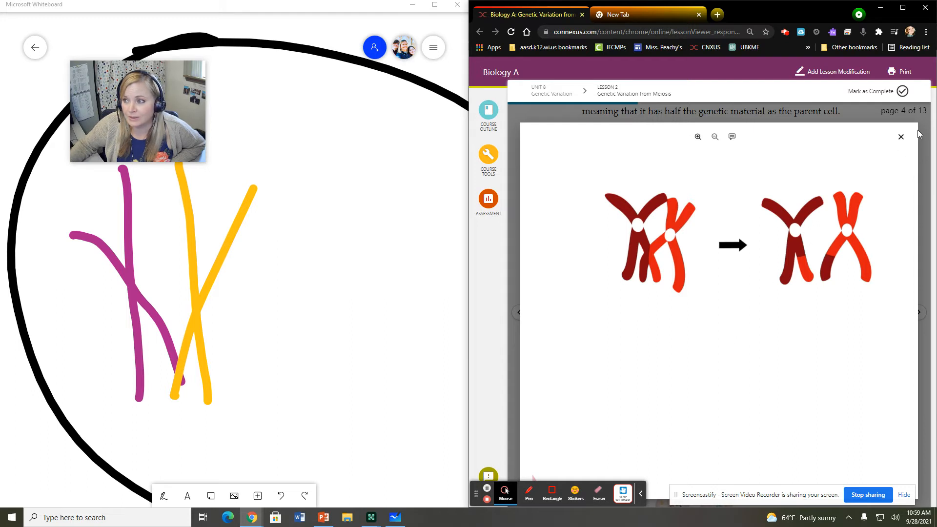
pyautogui.click(901, 136)
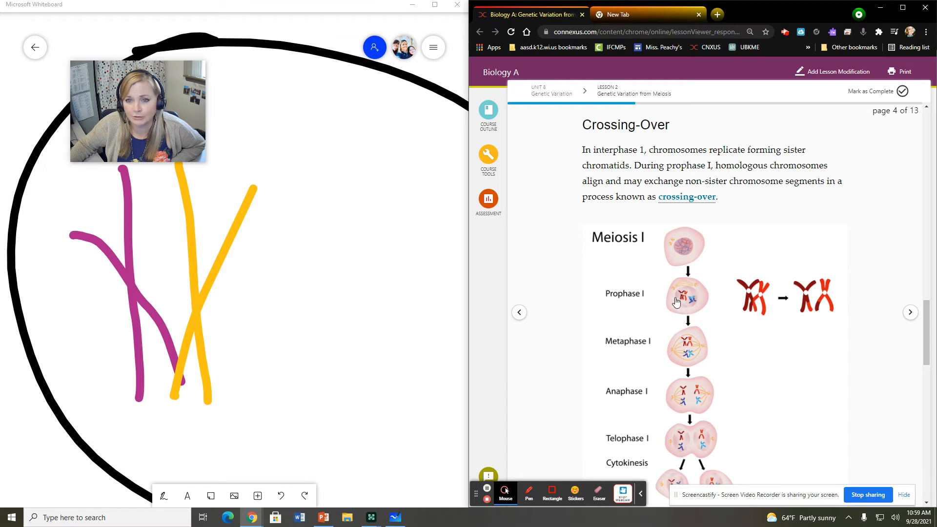
pyautogui.scroll(-3)
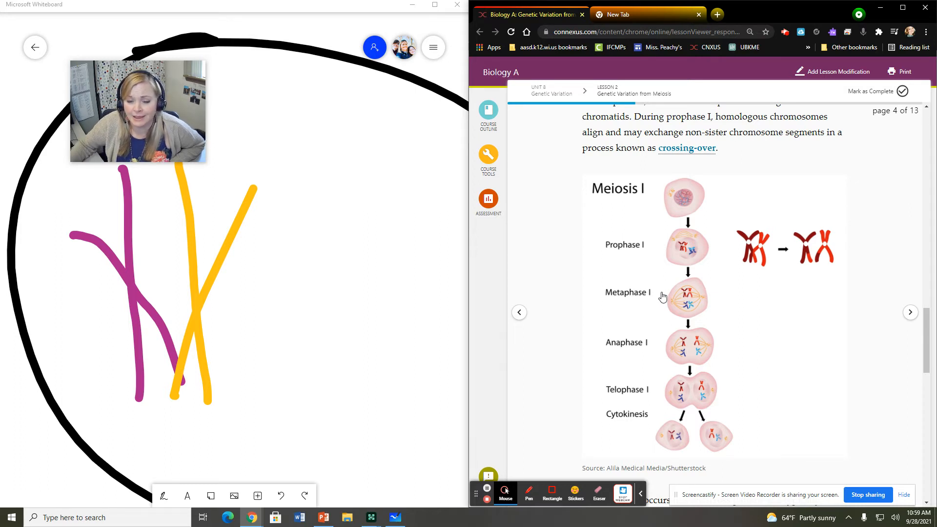
pyautogui.moveTo(64, 482)
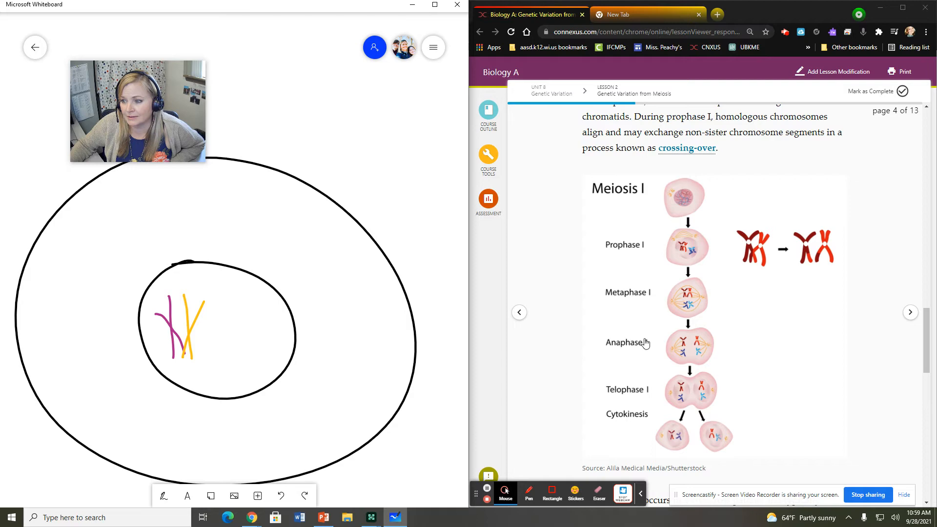
pyautogui.scroll(-3)
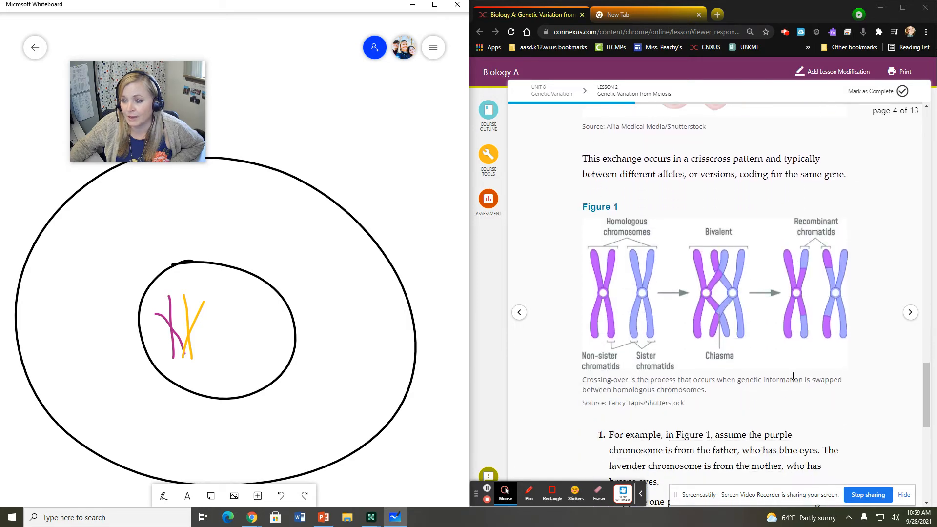
pyautogui.scroll(-3)
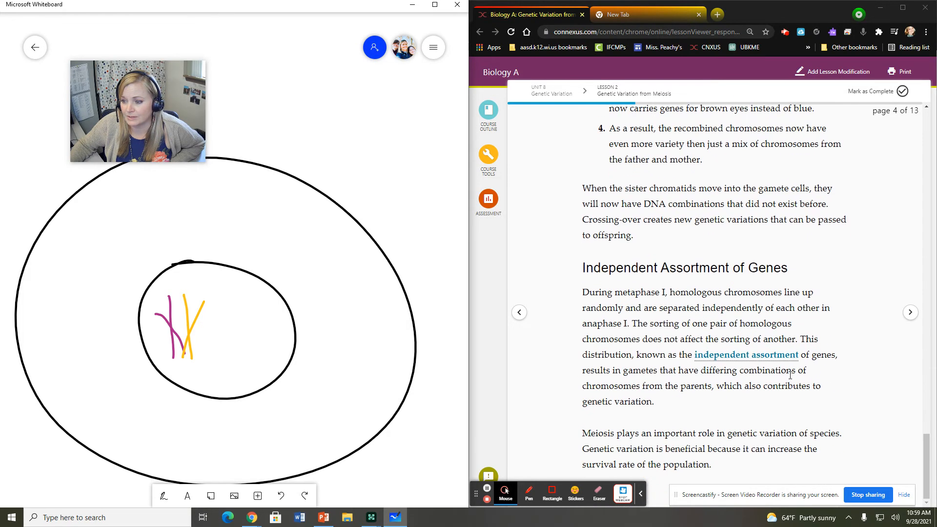
pyautogui.scroll(-3)
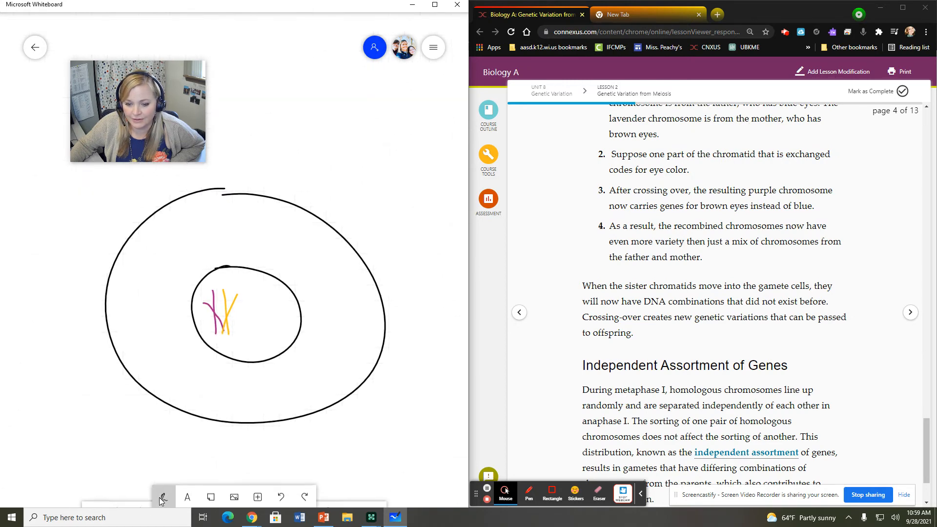
# Choose the black pen from the pen toolbar for the new cell outline
pyautogui.click(162, 497)
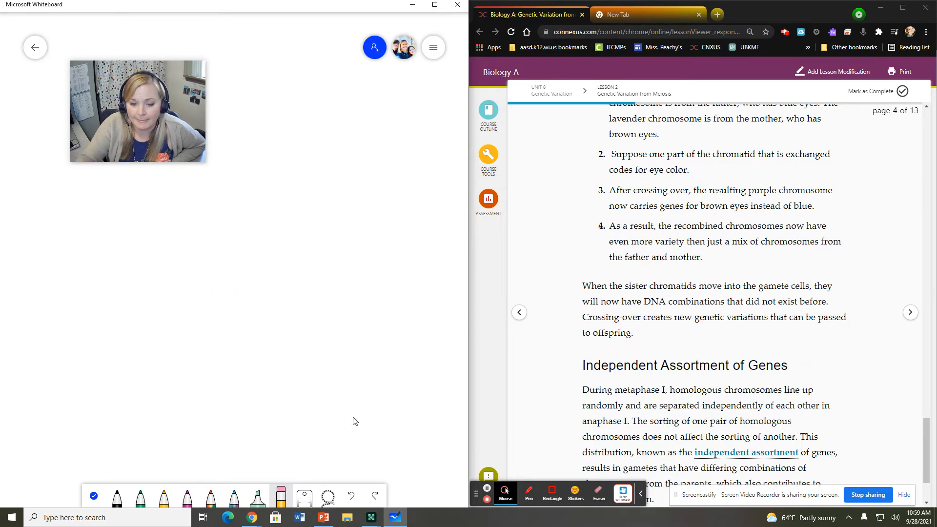
pyautogui.click(117, 498)
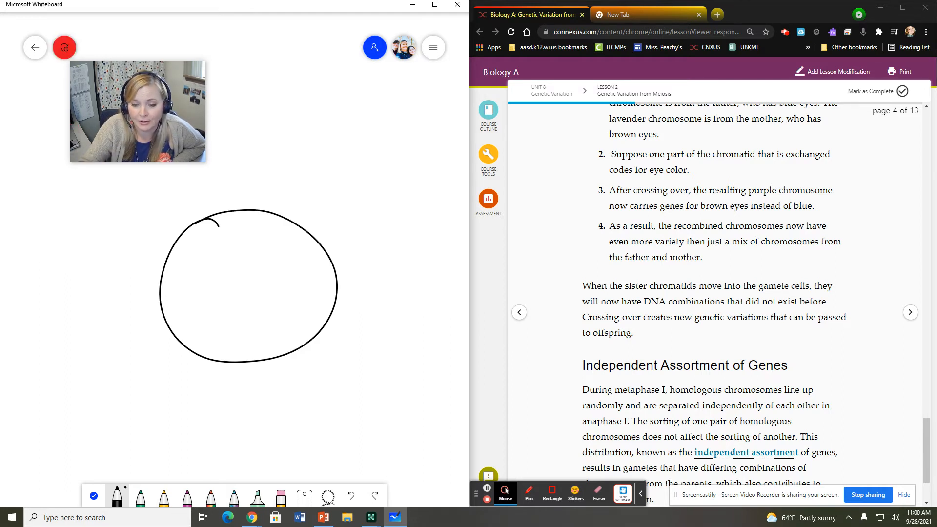
# Draw magenta and yellow chromosomes in the metaphase I cell and a yellow one in the second cell
pyautogui.moveTo(230, 244); pyautogui.dragTo(242, 270)
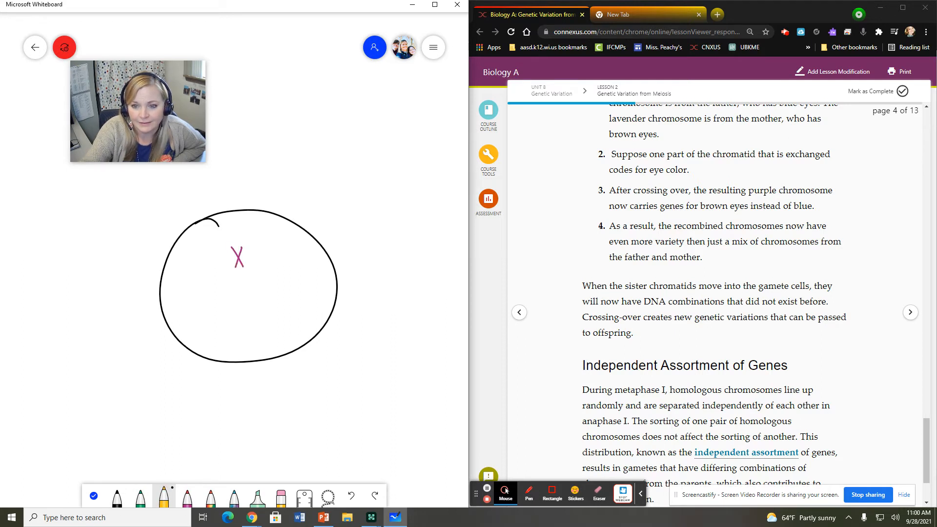
pyautogui.moveTo(233, 281); pyautogui.dragTo(248, 302)
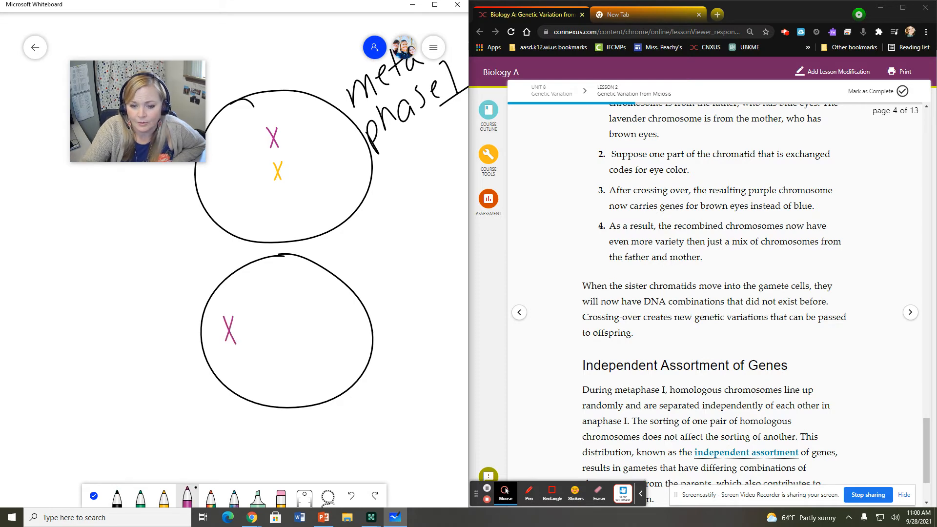
pyautogui.moveTo(341, 314); pyautogui.dragTo(356, 335)
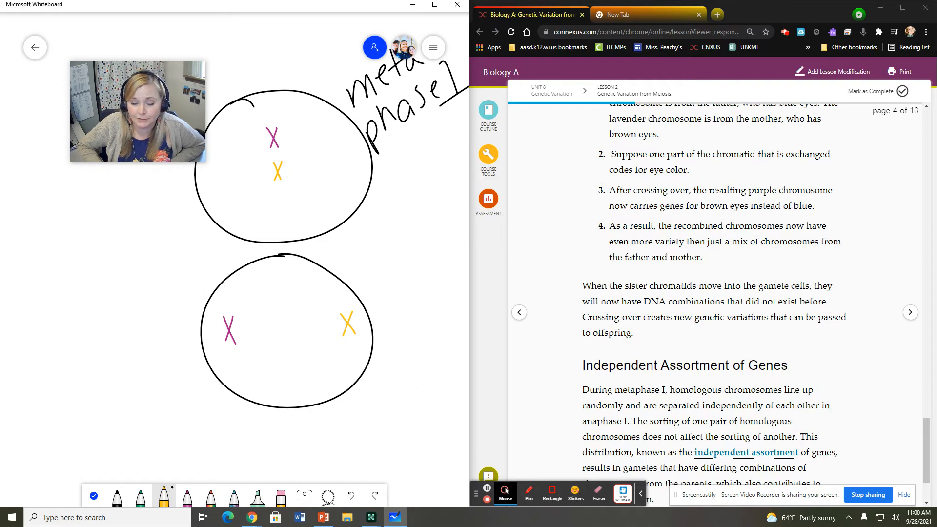
# Draw a vertical dividing line splitting the second cell in two
pyautogui.moveTo(287, 258); pyautogui.dragTo(278, 305)
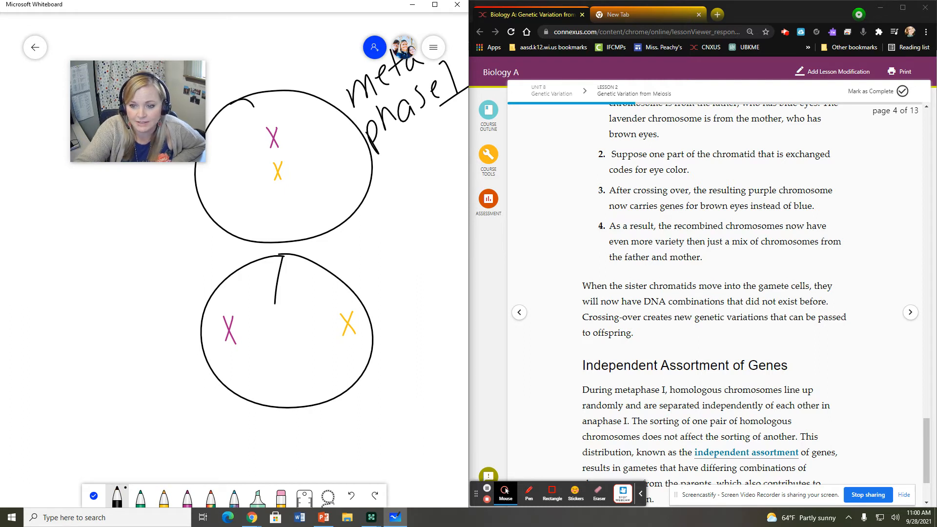
pyautogui.moveTo(286, 257); pyautogui.dragTo(287, 400)
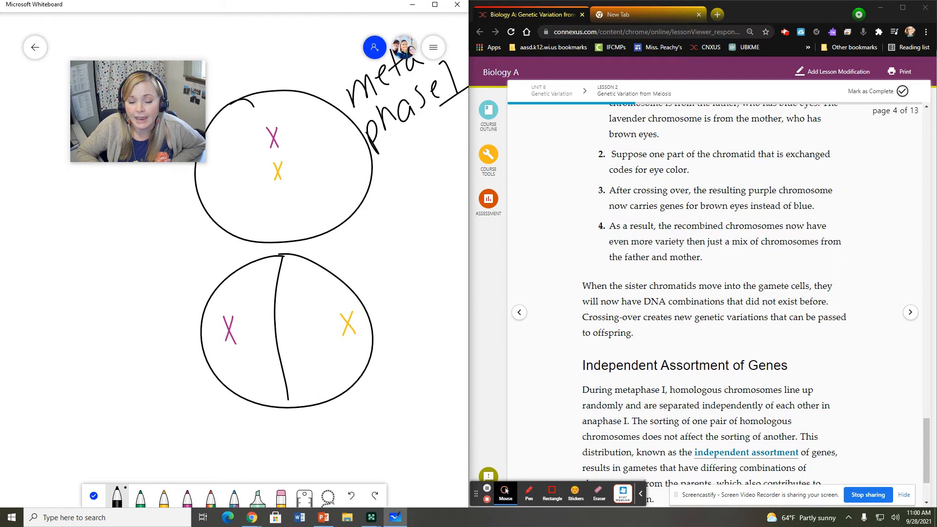
pyautogui.moveTo(118, 412)
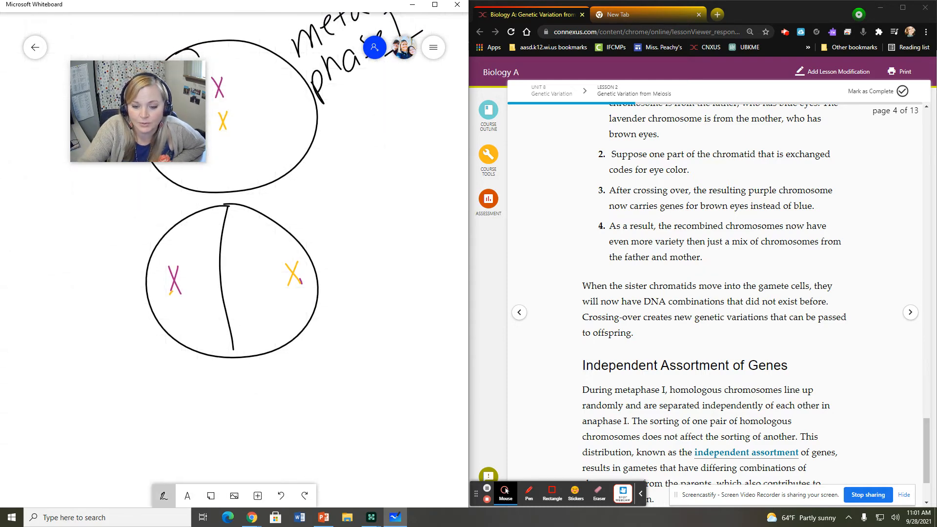
# Draw two green chromatids inside the lower daughter cell
pyautogui.click(163, 496)
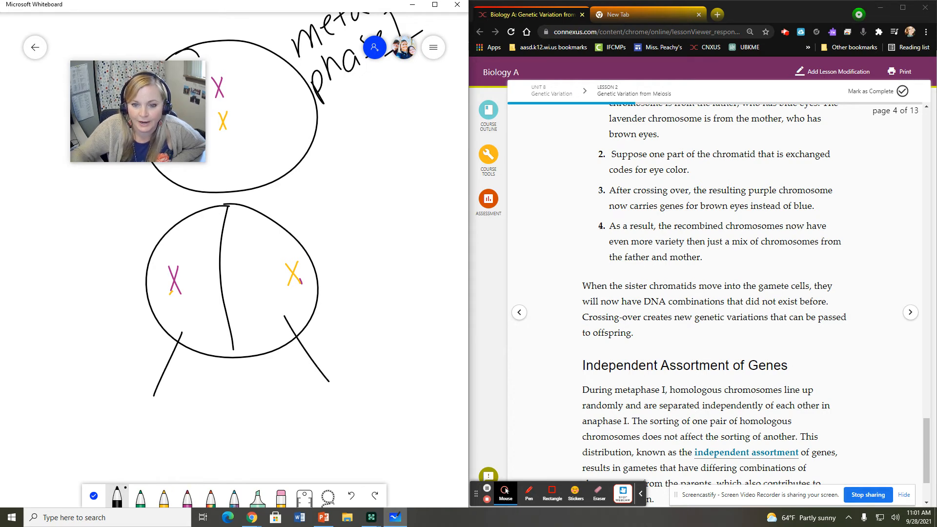
pyautogui.moveTo(284, 411)
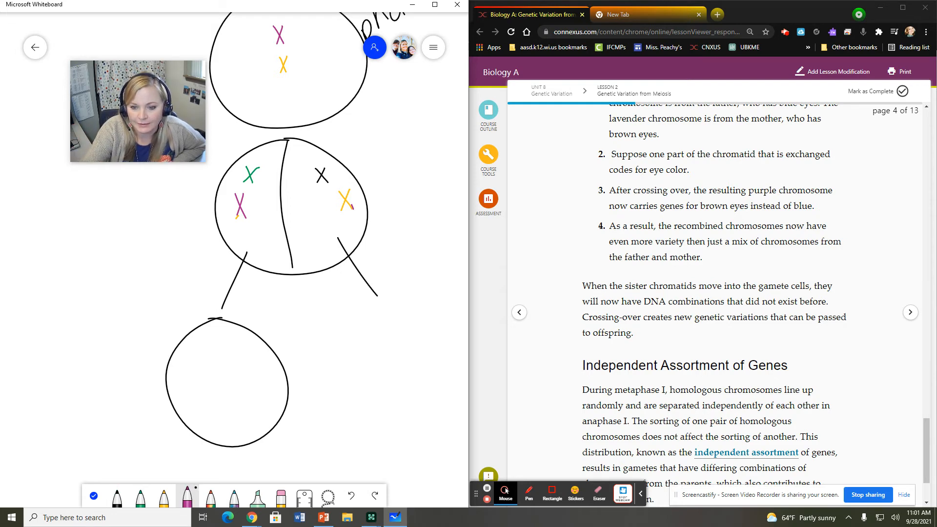
pyautogui.moveTo(214, 388); pyautogui.dragTo(216, 419)
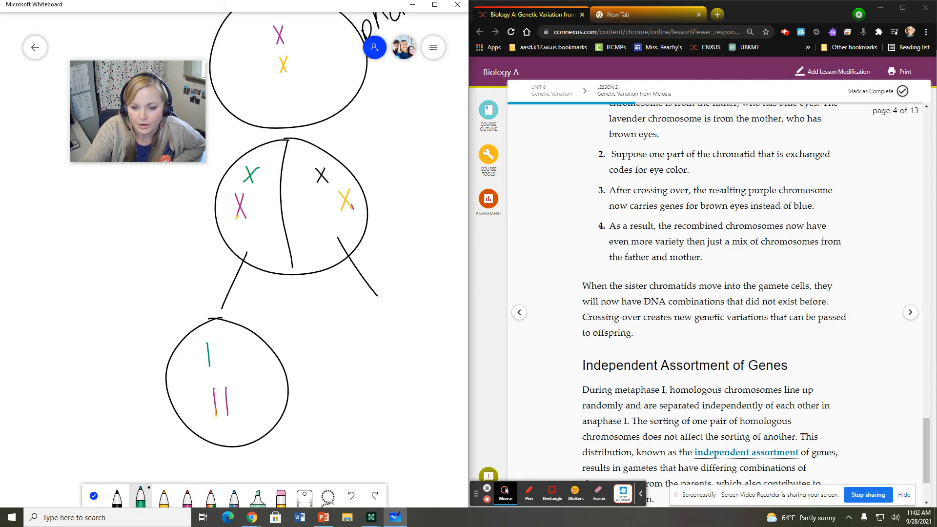
pyautogui.moveTo(219, 338); pyautogui.dragTo(221, 368)
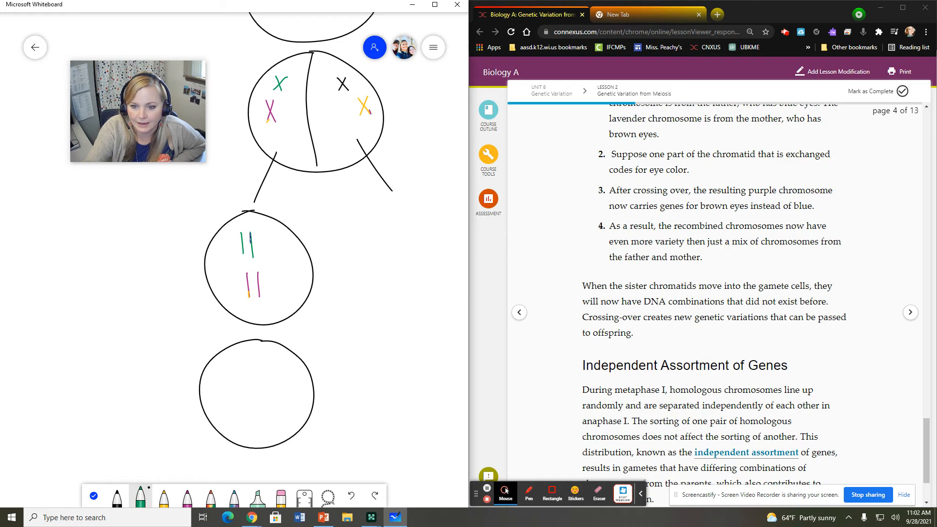
# Draw green, magenta and yellow chromatids in the bottom cell
pyautogui.moveTo(223, 351); pyautogui.dragTo(223, 381)
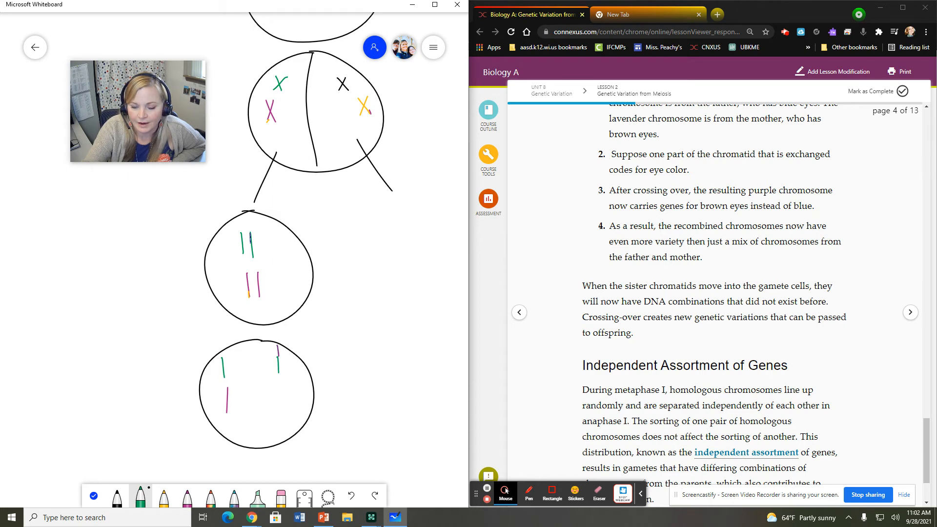
pyautogui.moveTo(279, 376); pyautogui.dragTo(279, 419)
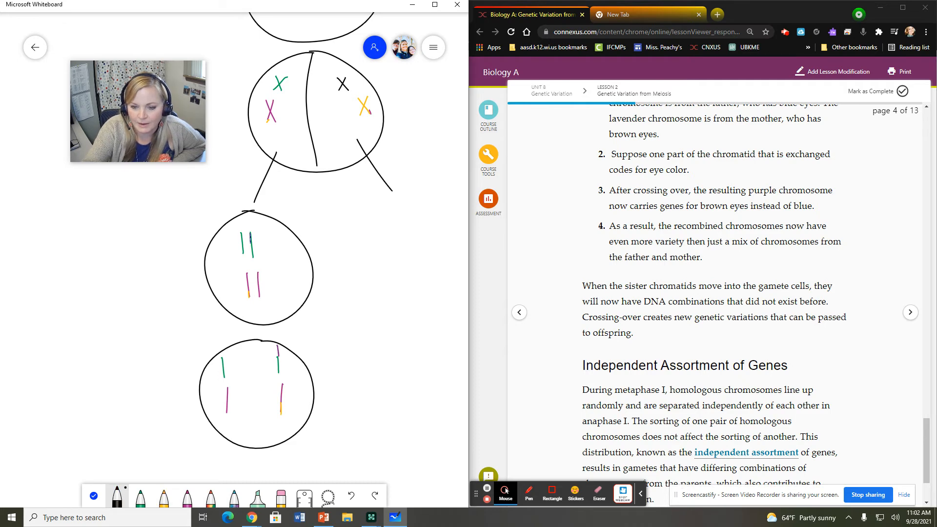
# Draw the other daughter cell's chromatids and split both bottom cells with vertical lines
pyautogui.moveTo(252, 344); pyautogui.dragTo(251, 445)
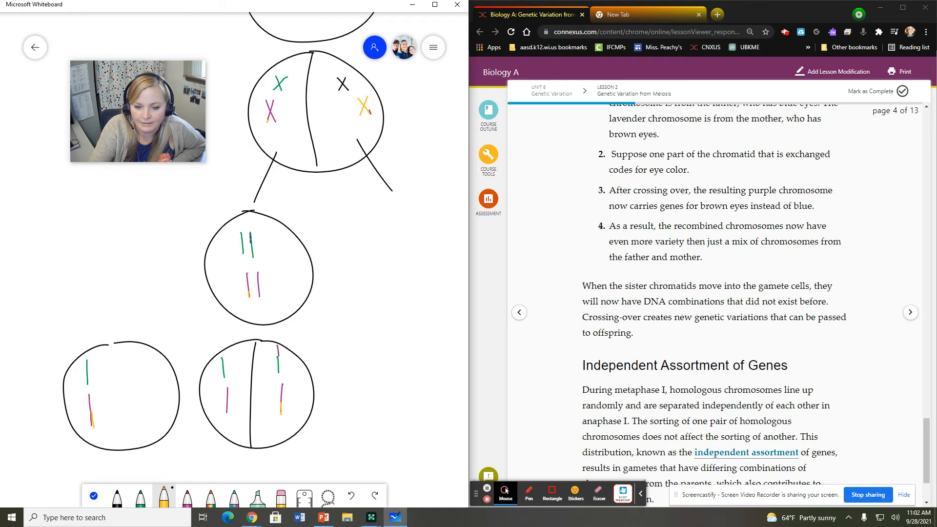
pyautogui.moveTo(119, 349); pyautogui.dragTo(119, 440)
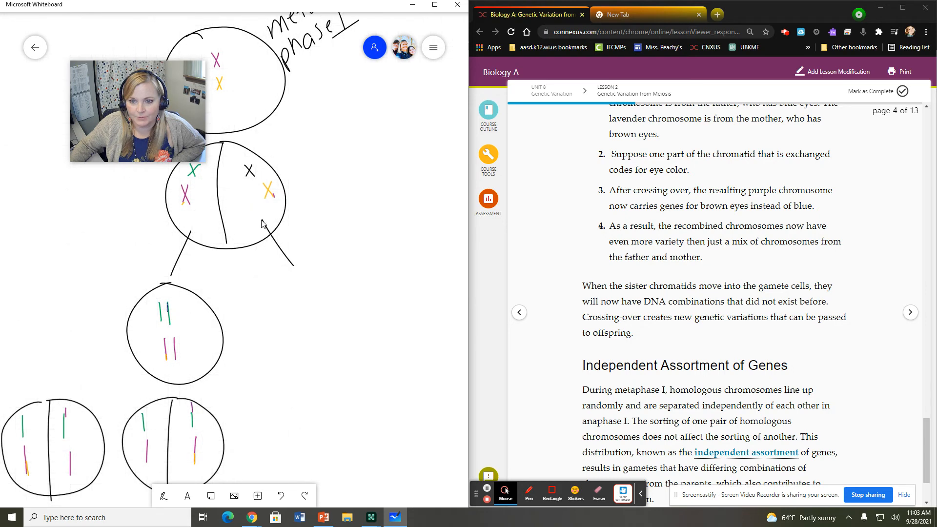
pyautogui.moveTo(411, 459)
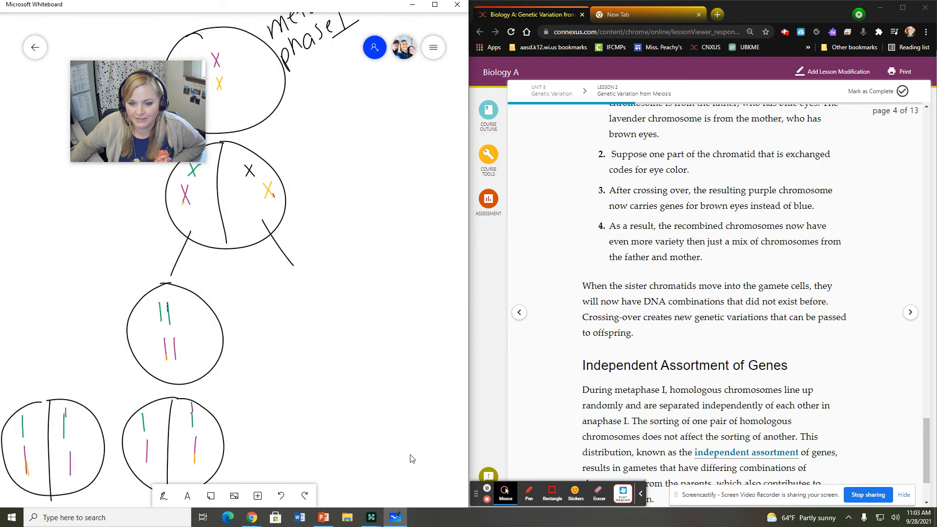
pyautogui.moveTo(274, 360)
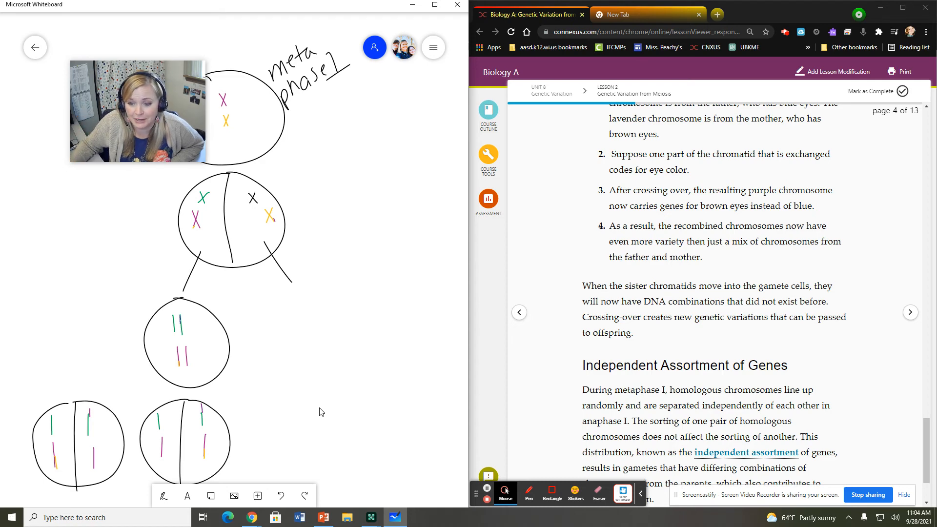
pyautogui.click(162, 496)
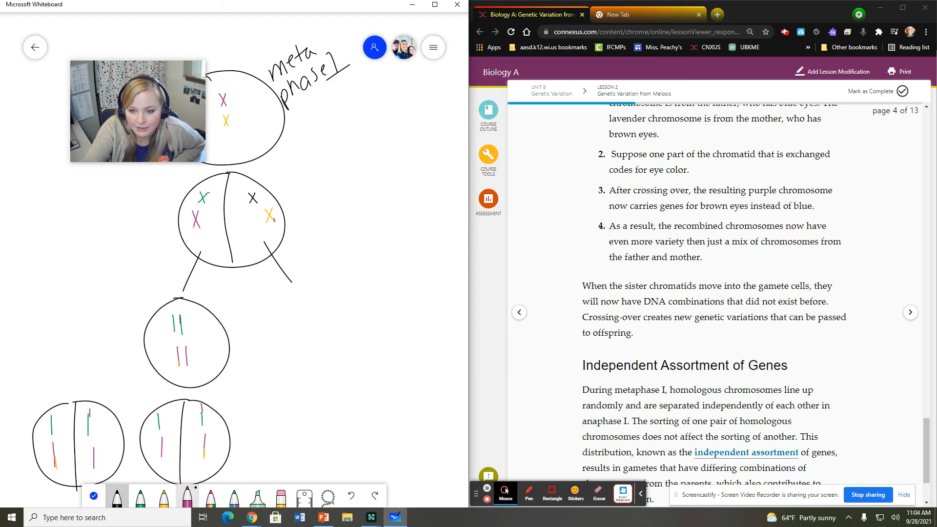
# Write a circled n labelled '#chrom' and the result 2^n = 4 beside the diagram
pyautogui.moveTo(338, 308); pyautogui.dragTo(317, 392)
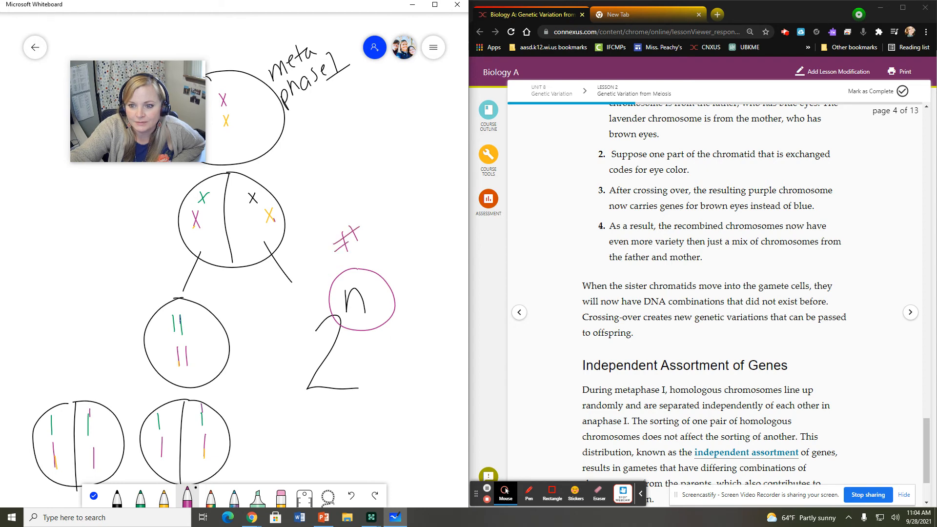
pyautogui.moveTo(359, 242); pyautogui.dragTo(394, 215)
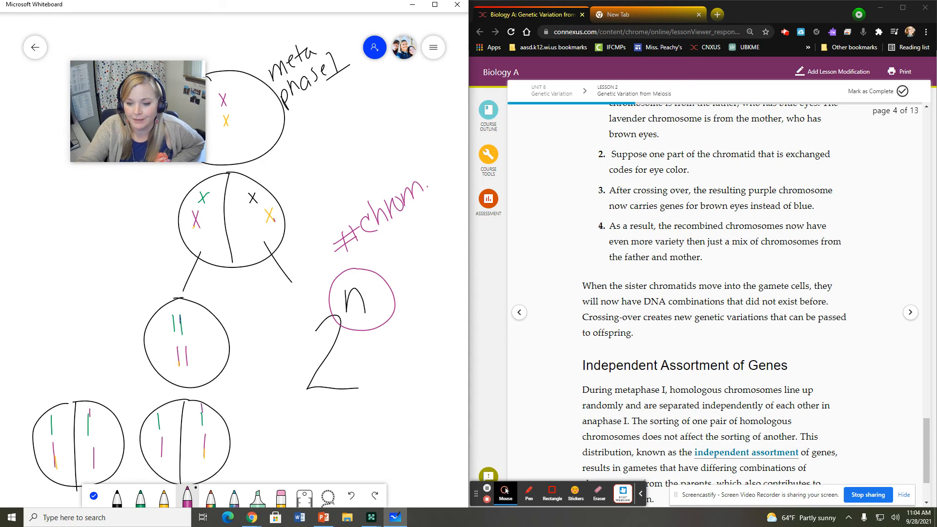
pyautogui.moveTo(311, 413); pyautogui.dragTo(326, 421)
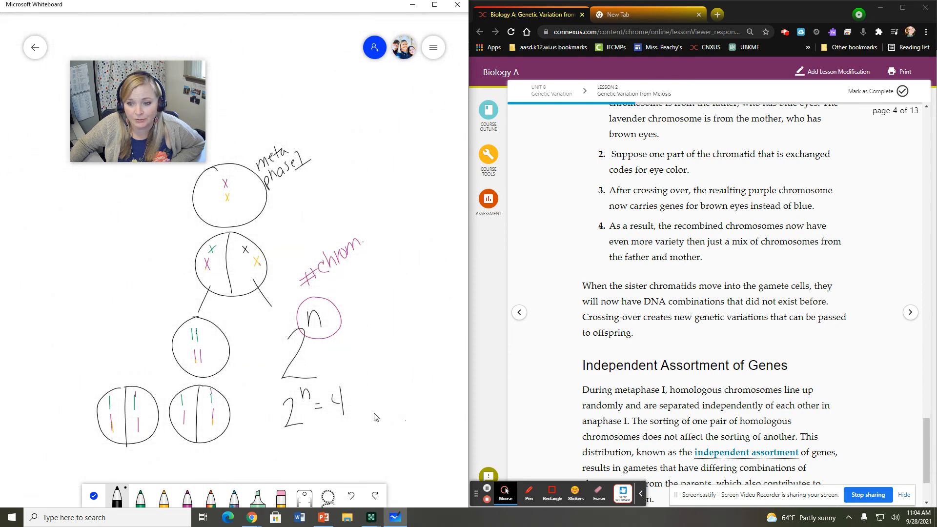
pyautogui.moveTo(328, 482)
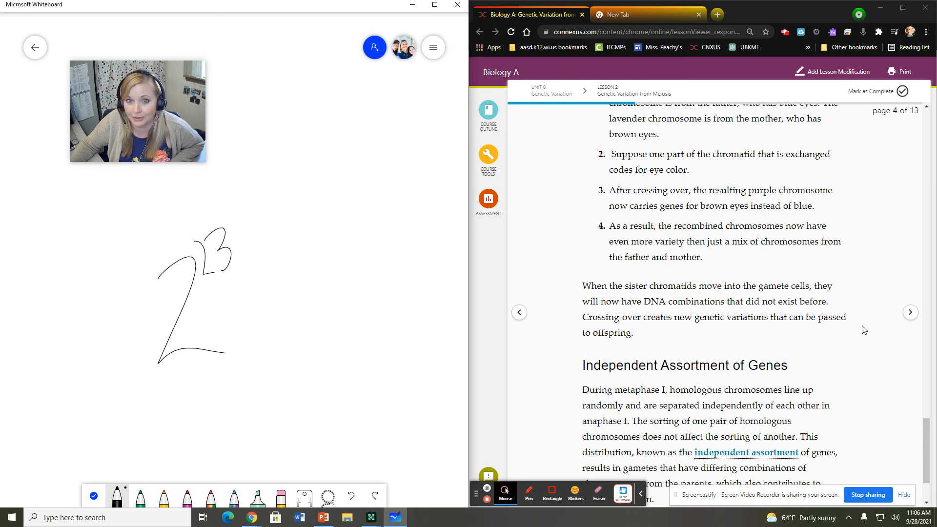
# Advance past the Check-In and meiosis video pages to page 11, Using Karyotypes
pyautogui.click(910, 312)
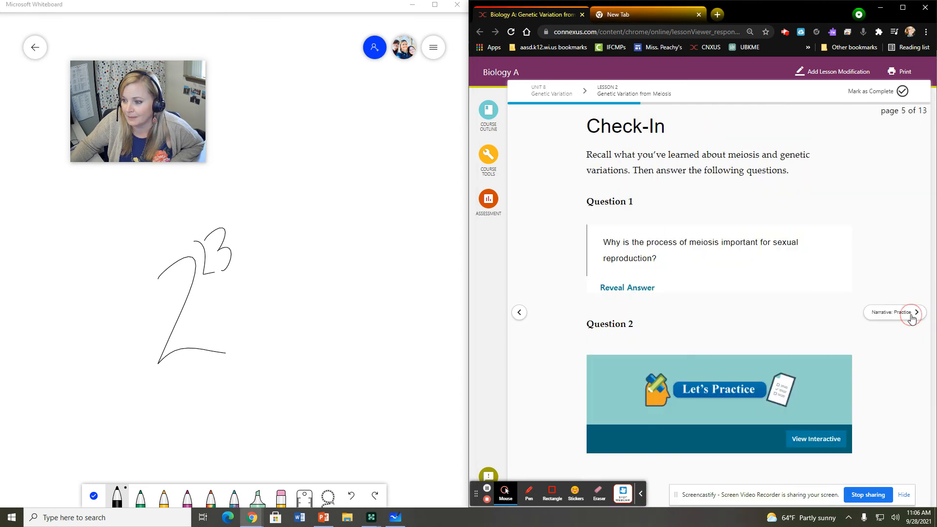
pyautogui.click(916, 312)
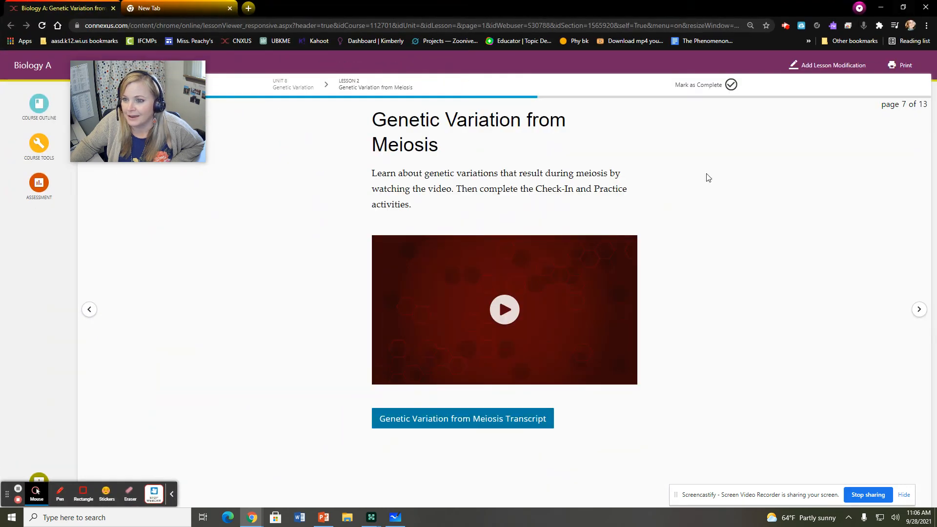
pyautogui.click(919, 309)
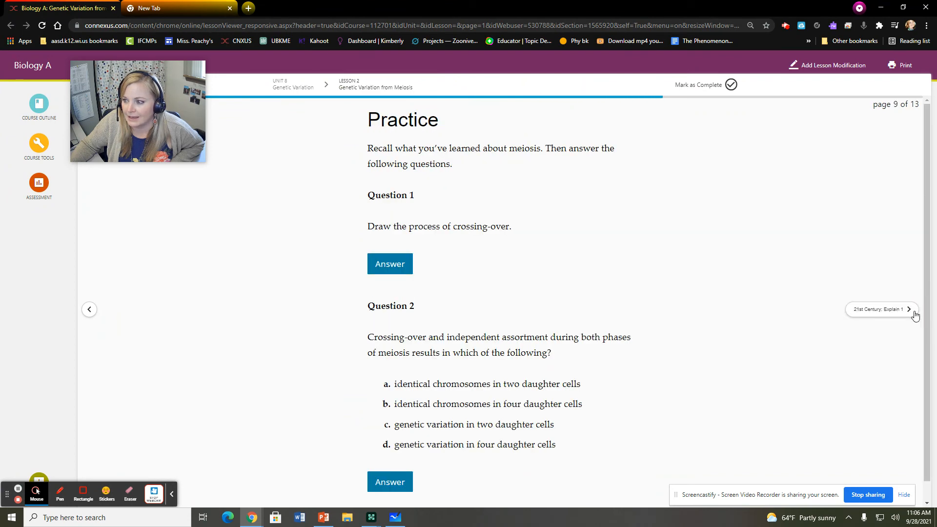
pyautogui.click(909, 309)
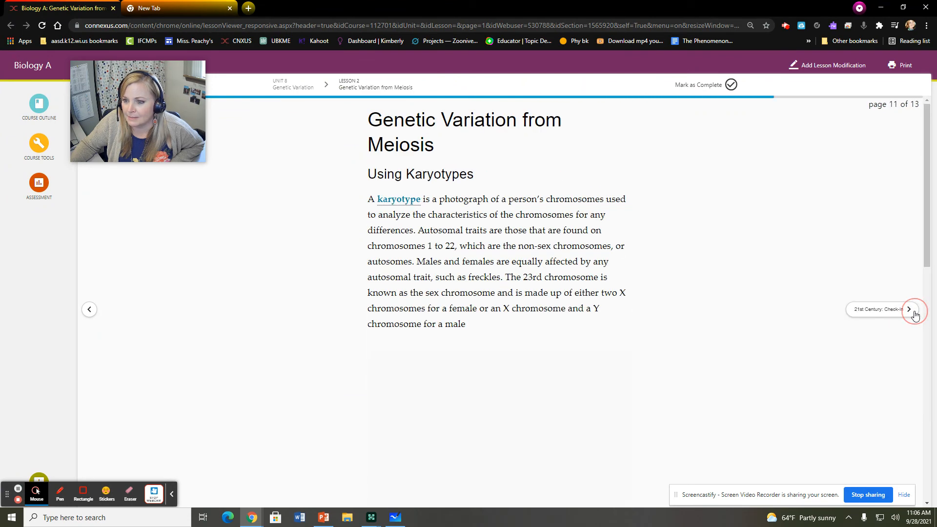
pyautogui.click(913, 309)
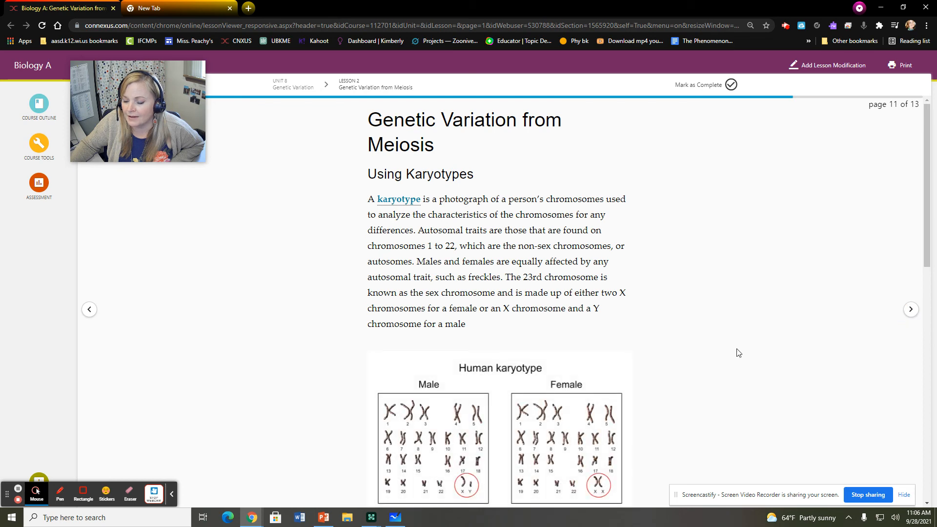
pyautogui.moveTo(727, 375)
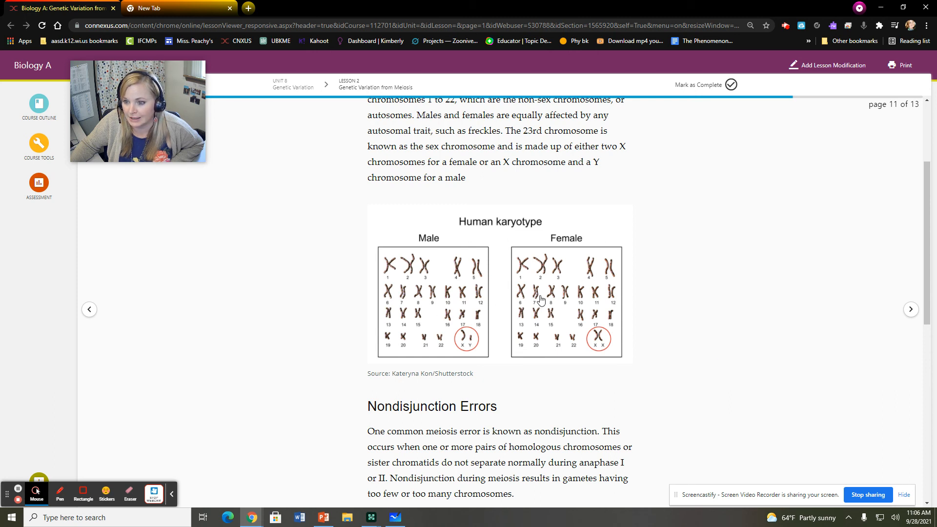
pyautogui.moveTo(411, 296)
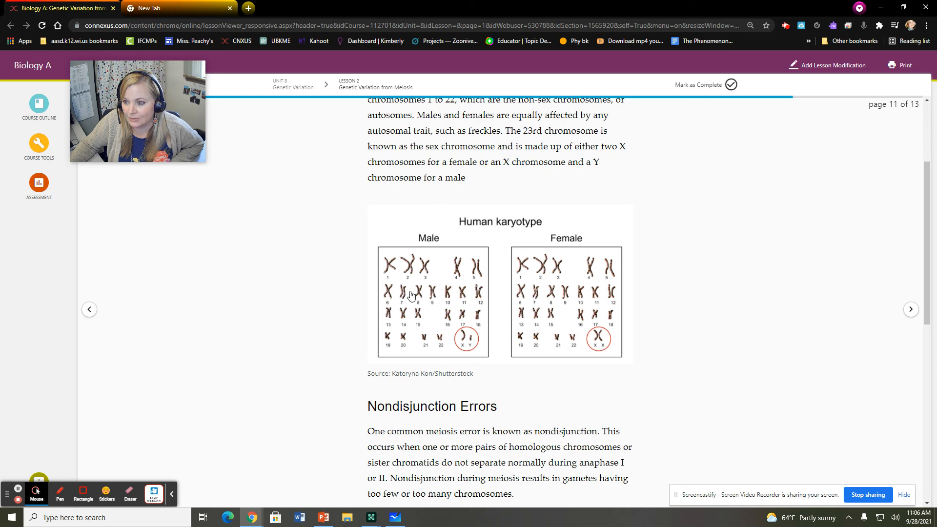
pyautogui.moveTo(536, 307)
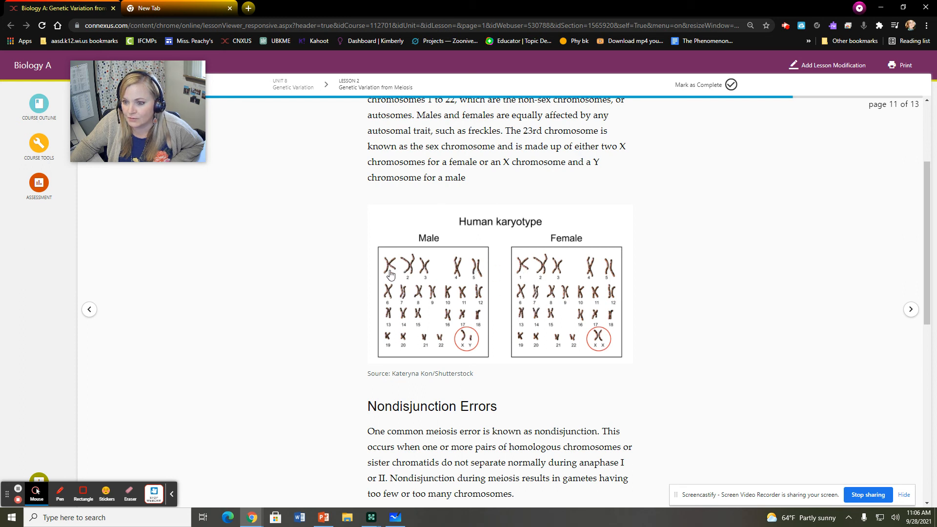
pyautogui.moveTo(420, 333)
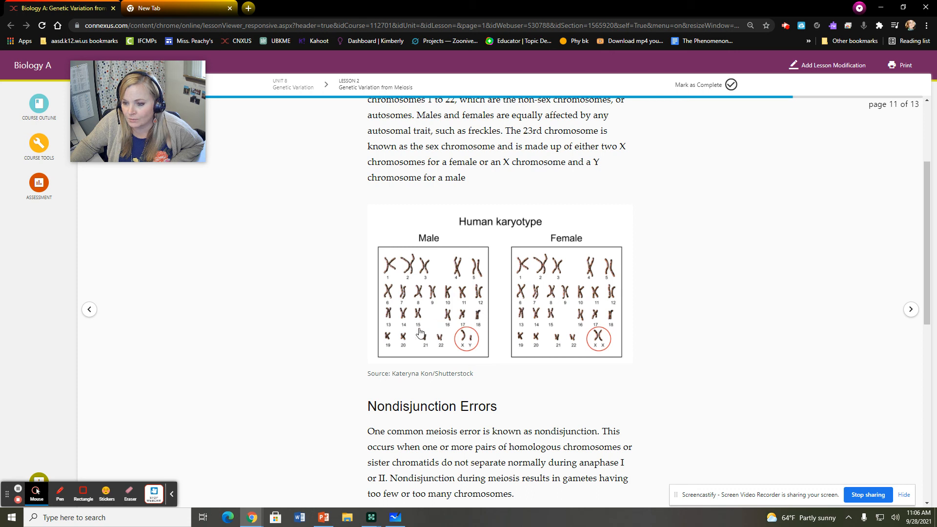
pyautogui.moveTo(443, 351)
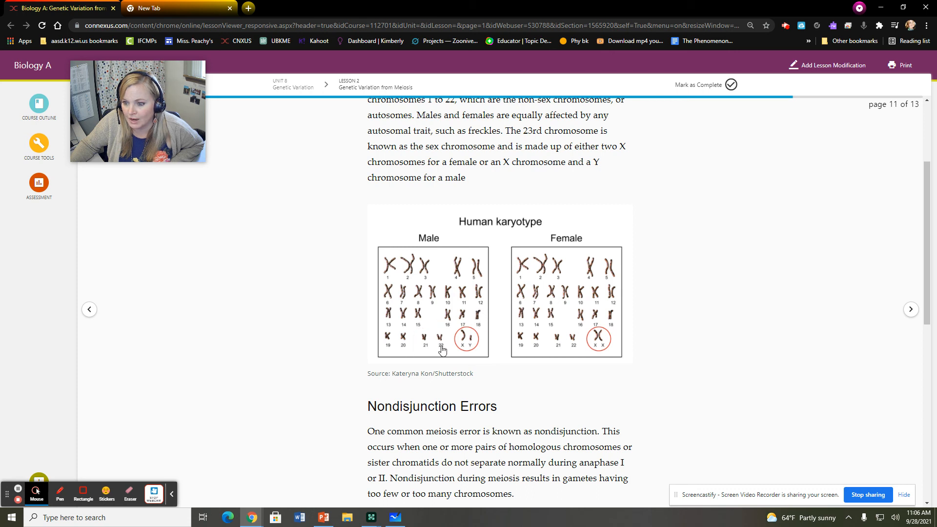
pyautogui.moveTo(473, 348)
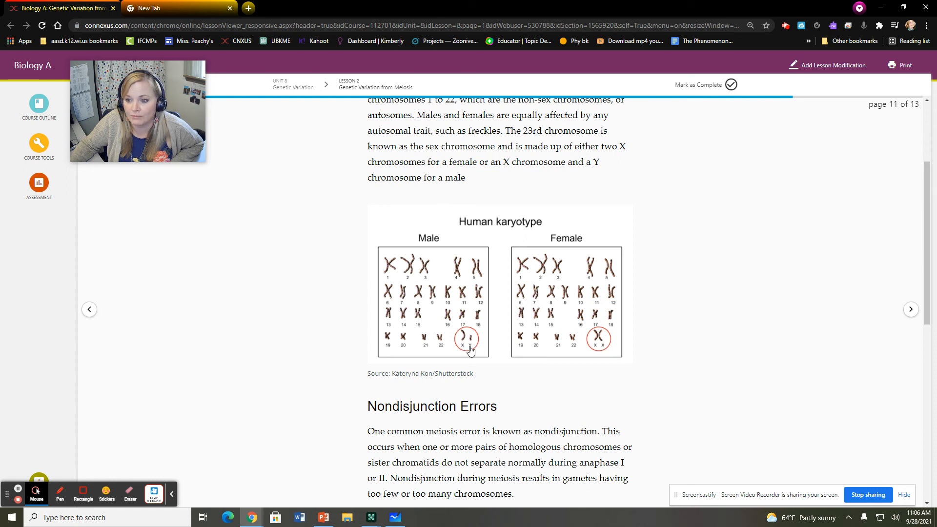
pyautogui.moveTo(604, 347)
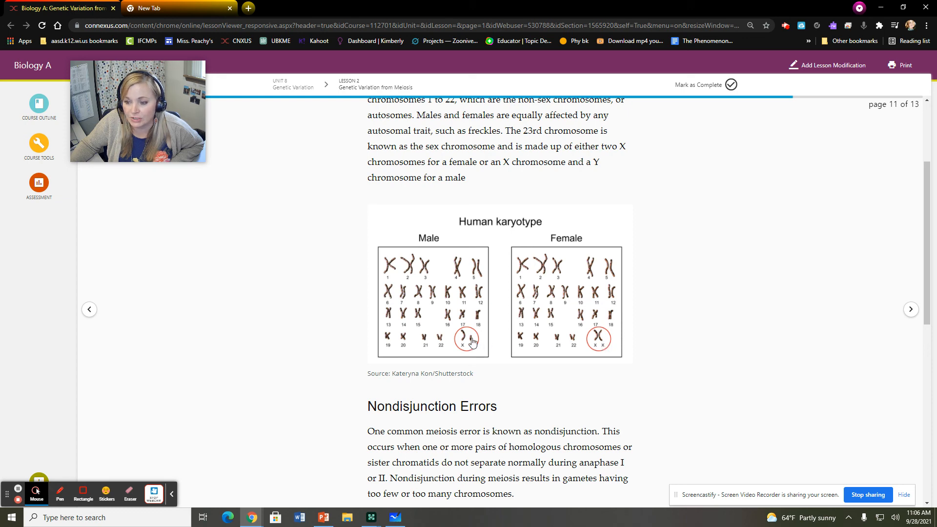
pyautogui.scroll(-3)
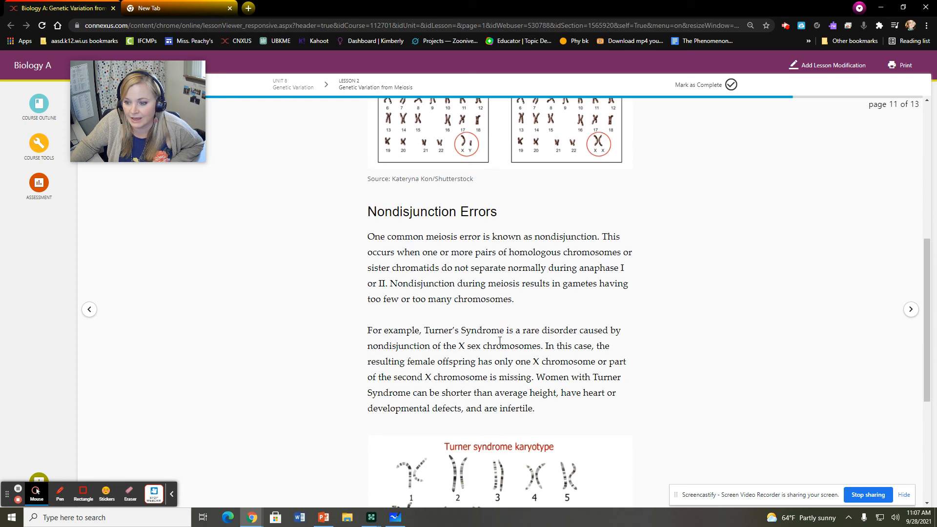
pyautogui.scroll(-3)
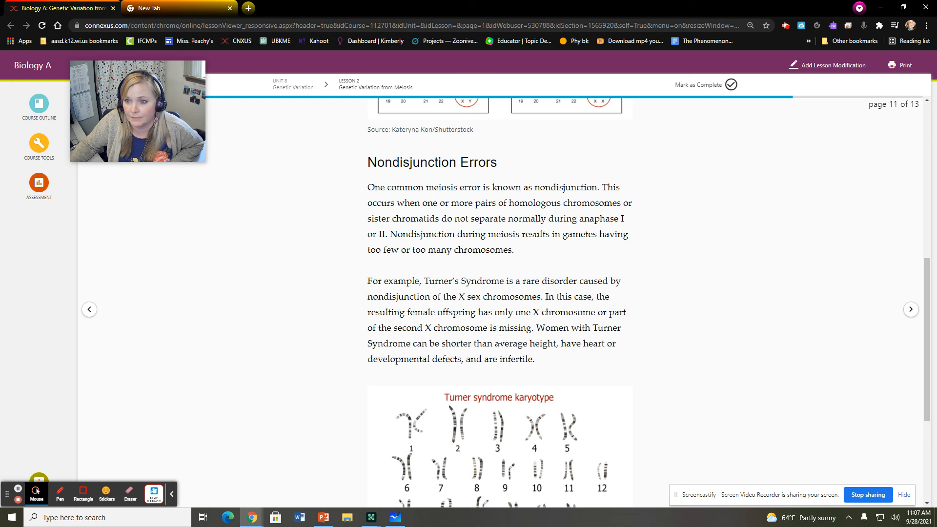
pyautogui.scroll(-3)
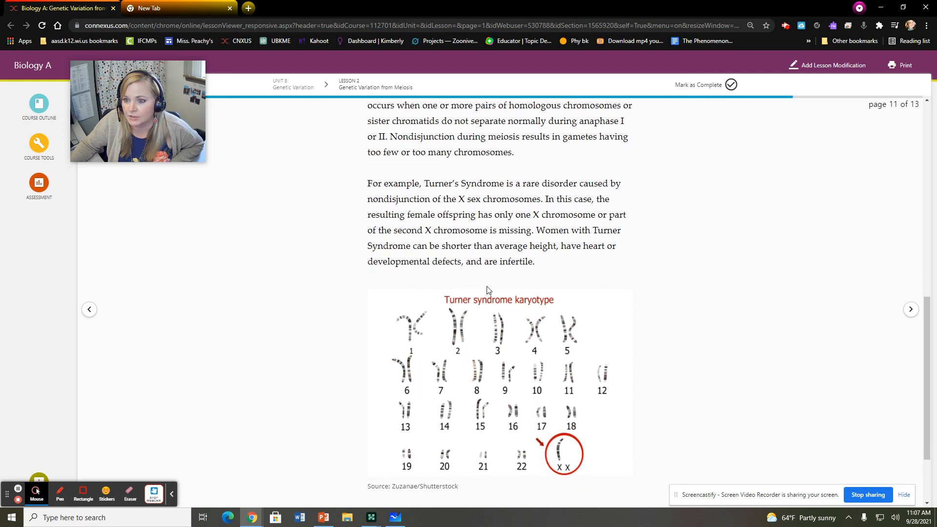
pyautogui.moveTo(609, 307)
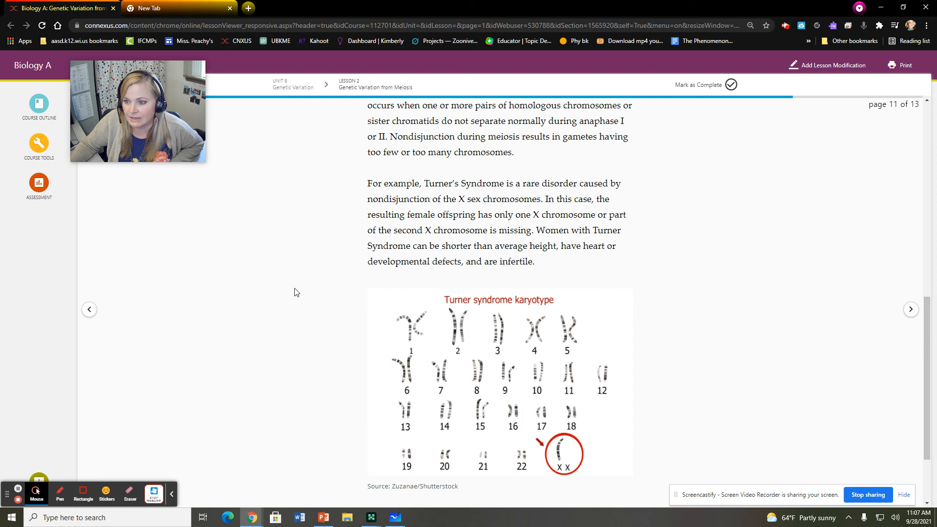
pyautogui.scroll(-3)
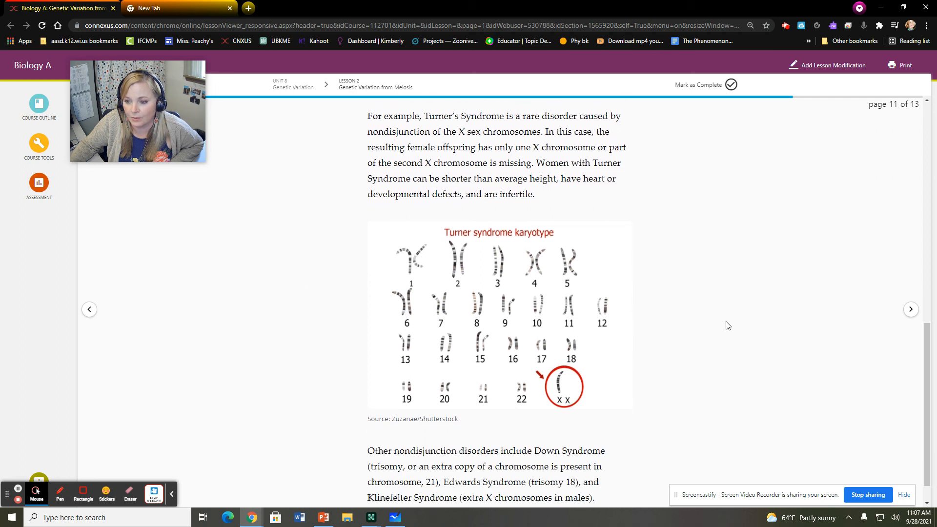
pyautogui.scroll(-3)
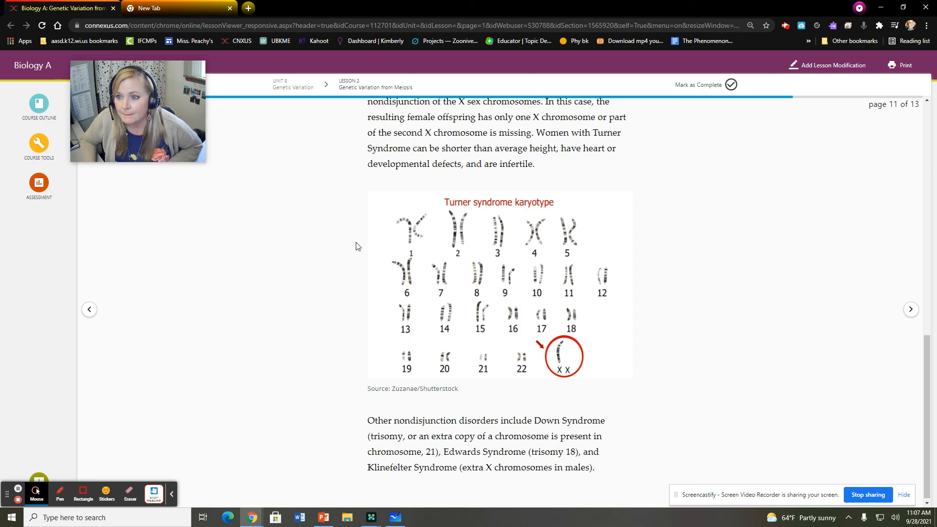
pyautogui.moveTo(684, 191)
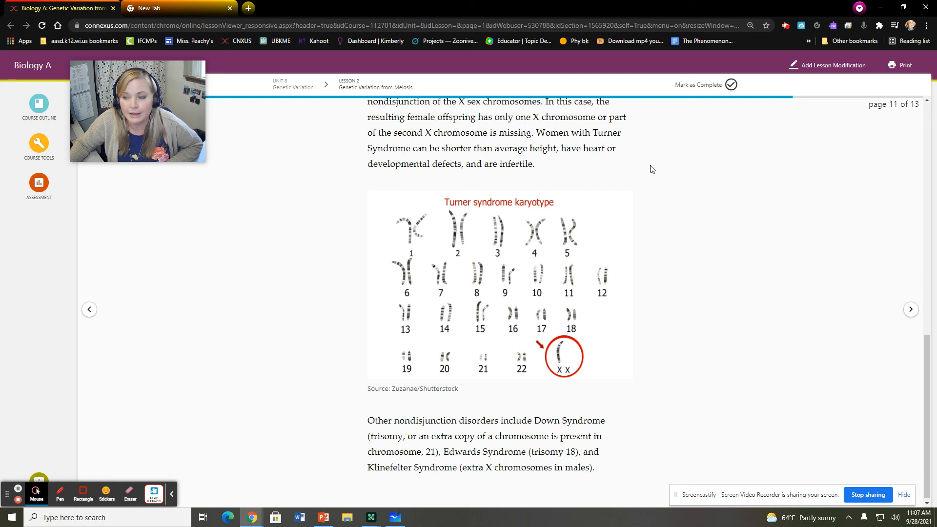
pyautogui.moveTo(668, 174)
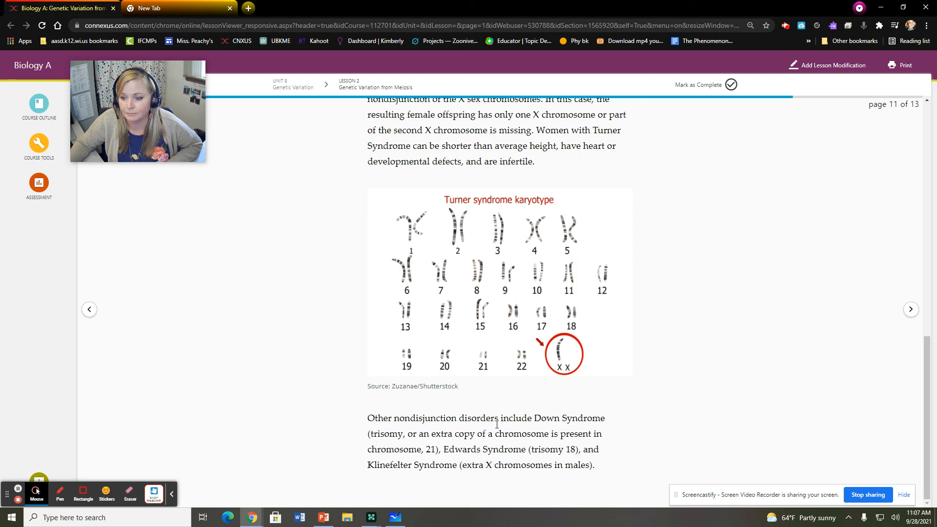
pyautogui.moveTo(616, 444)
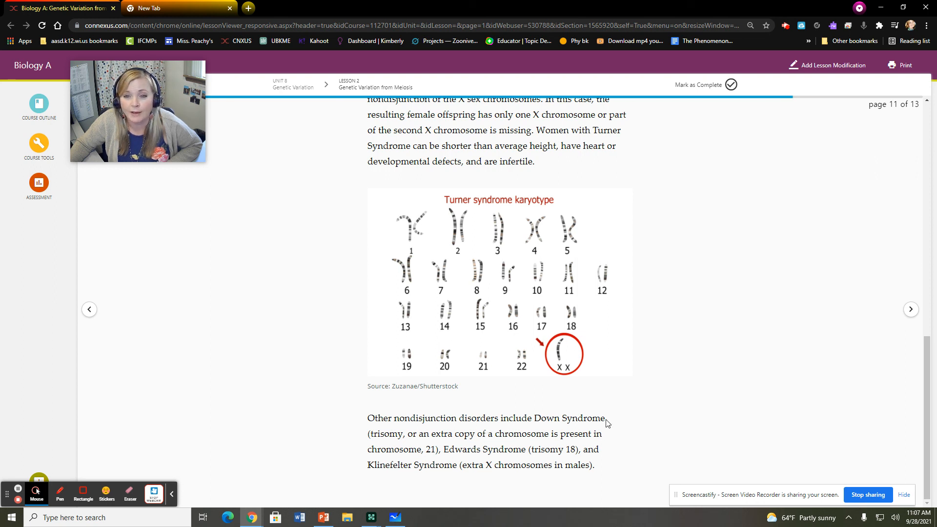
pyautogui.moveTo(480, 369)
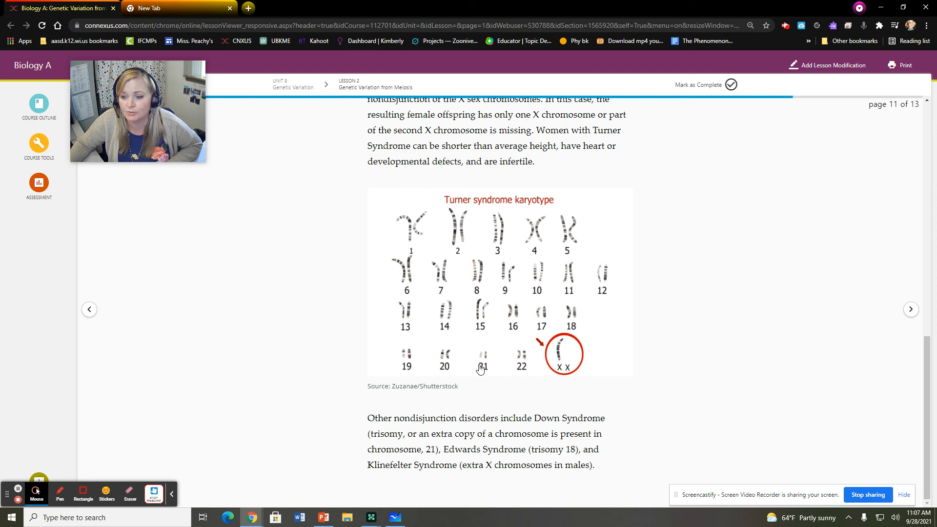
pyautogui.moveTo(693, 400)
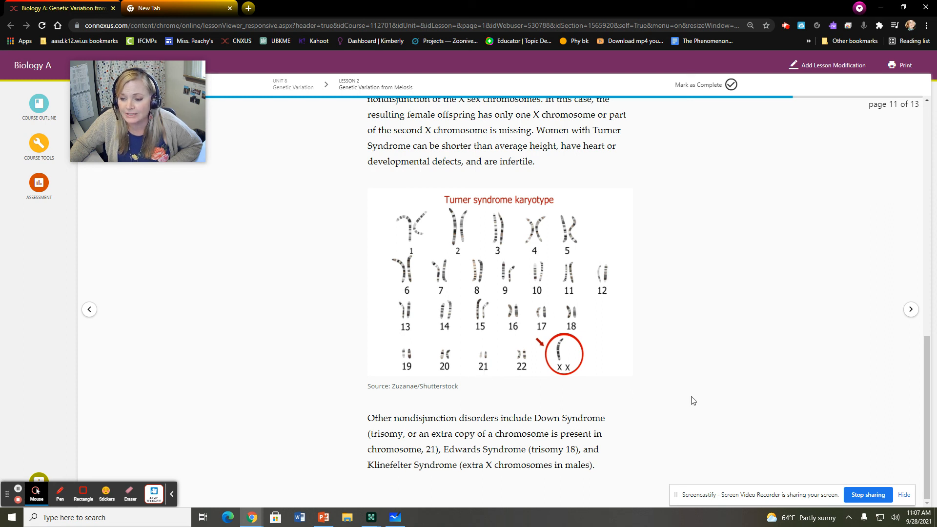
pyautogui.moveTo(577, 318)
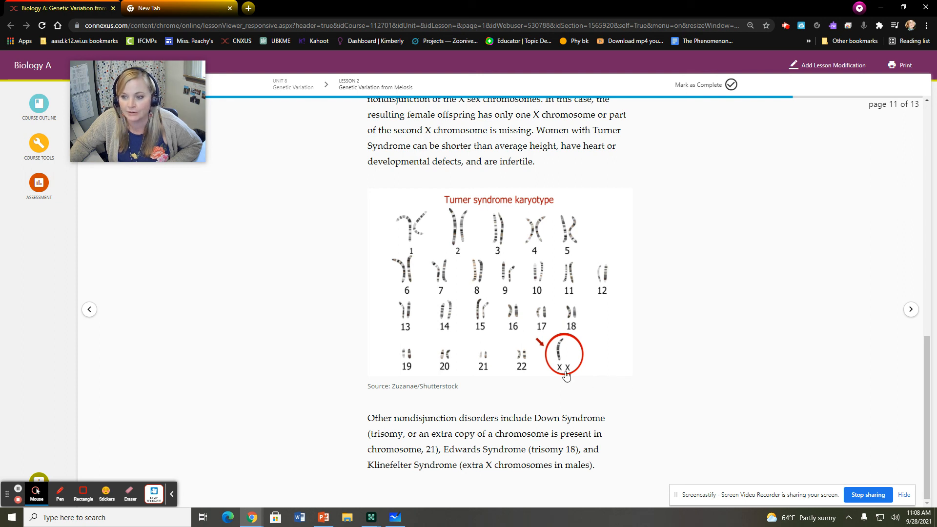
pyautogui.moveTo(649, 378)
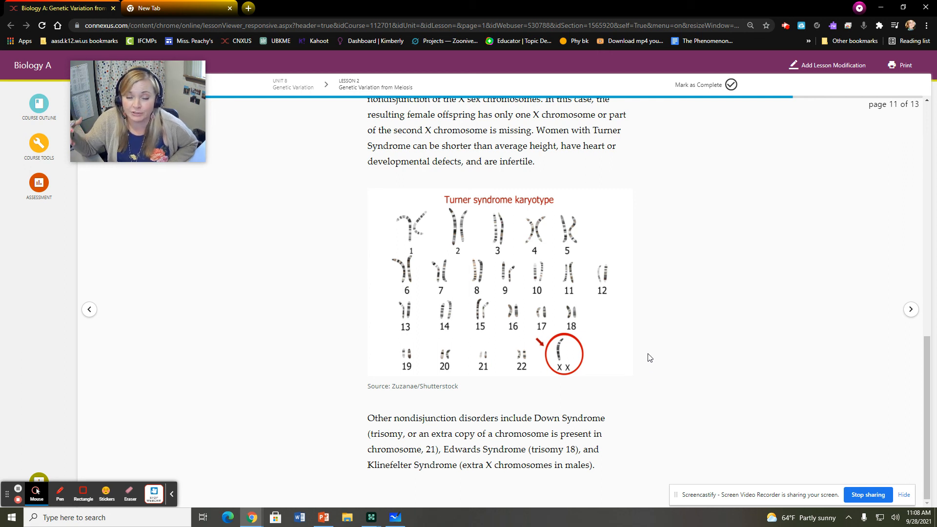
pyautogui.moveTo(713, 373)
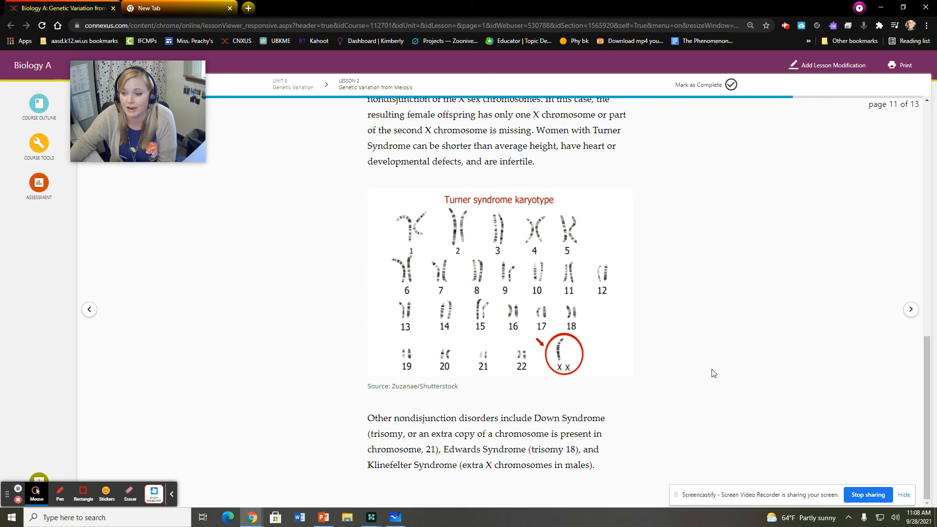
pyautogui.scroll(3)
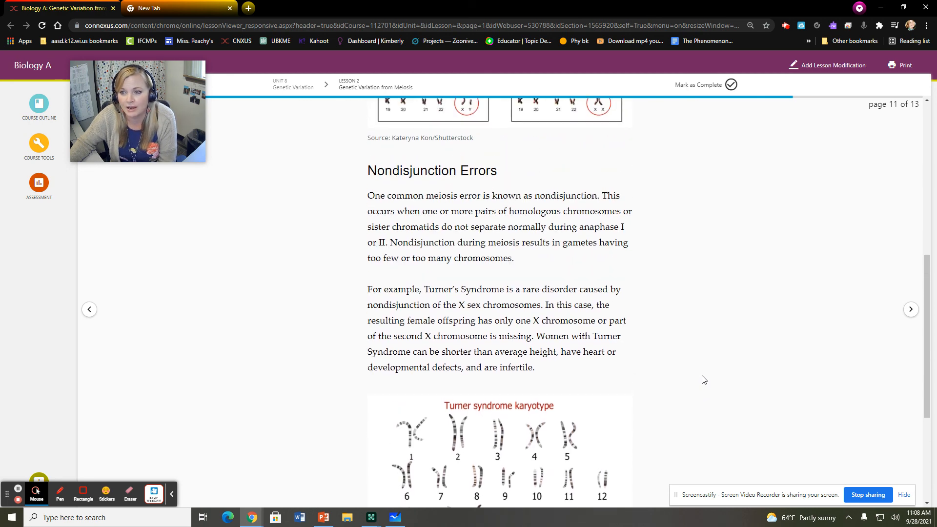